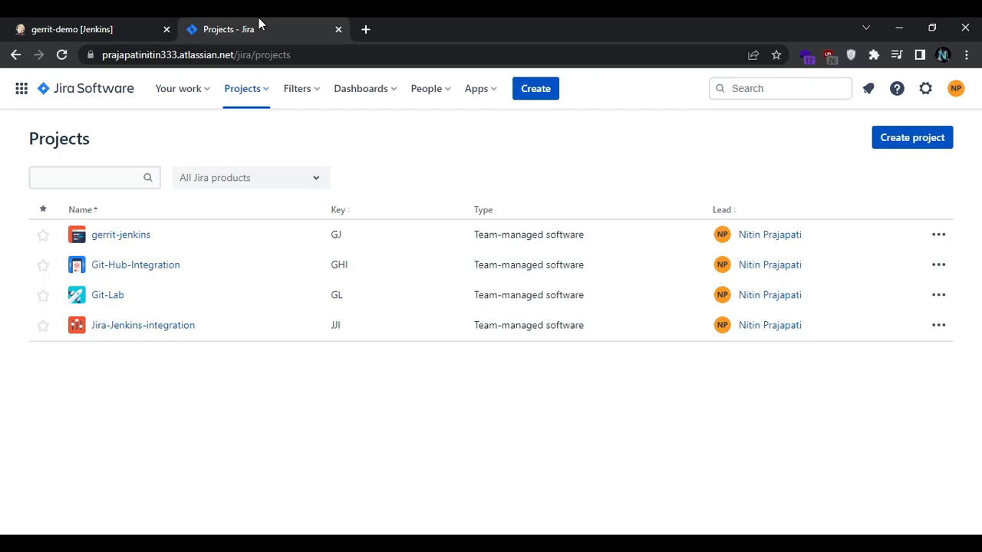
{"action": "mouse_move", "coordinate": [347, 166]}
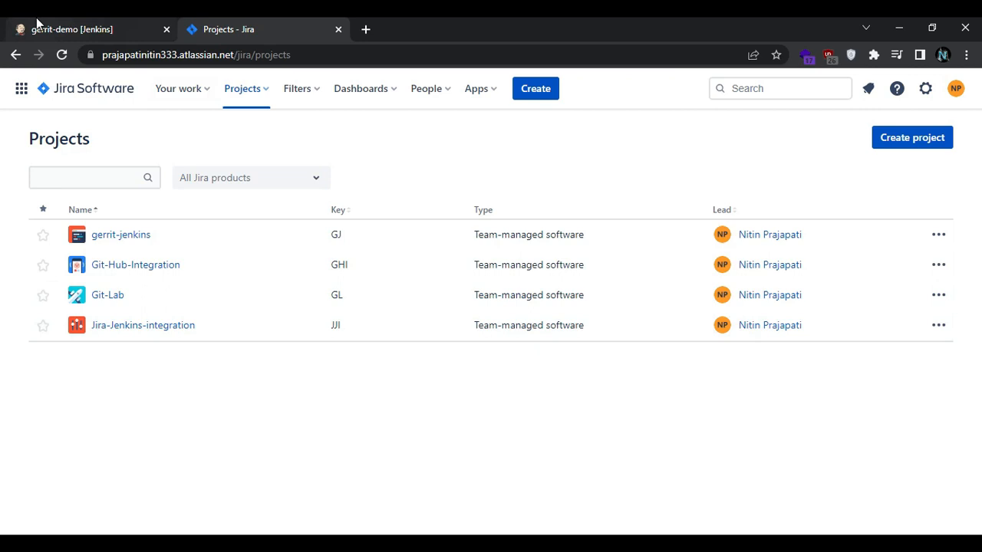
Step: Return to the Jenkins gerrit-demo project page and review its build history
{"action": "left_click", "coordinate": [73, 29]}
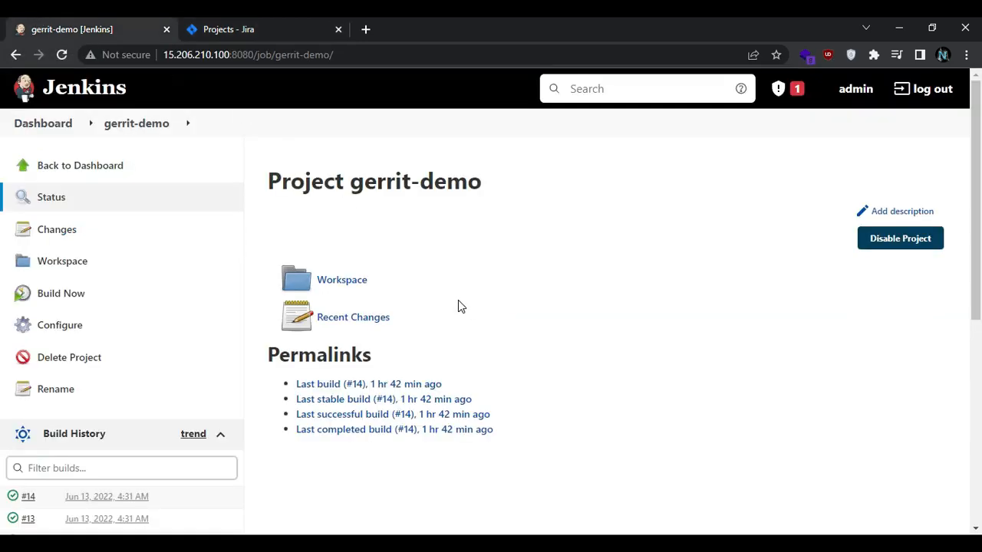
{"action": "mouse_move", "coordinate": [454, 316]}
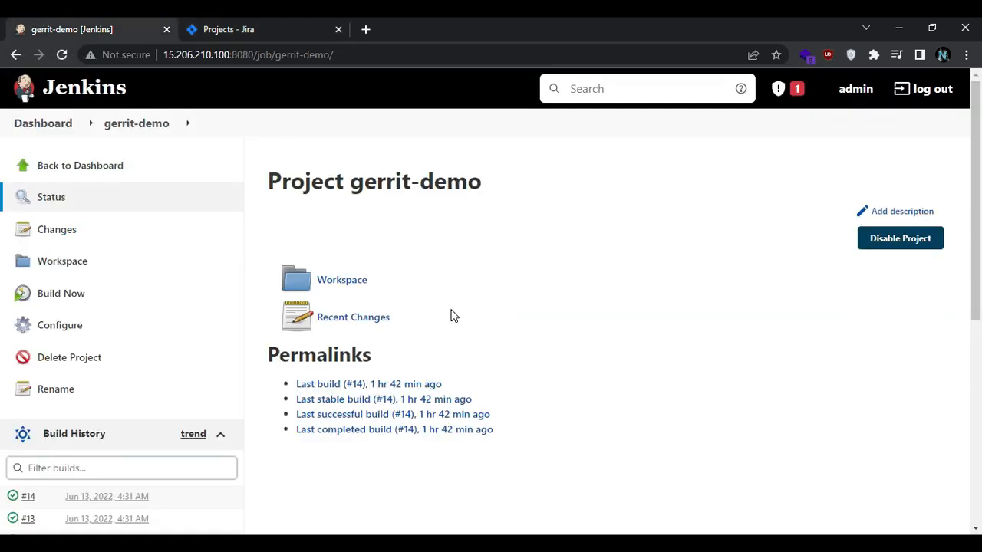
{"action": "mouse_move", "coordinate": [397, 215]}
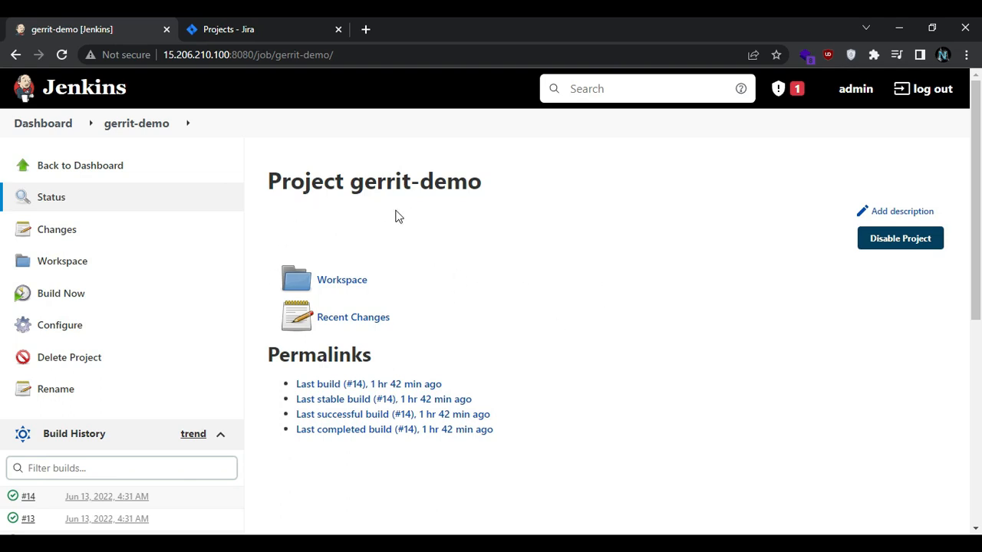
{"action": "scroll", "scroll_direction": "down", "scroll_amount": 3}
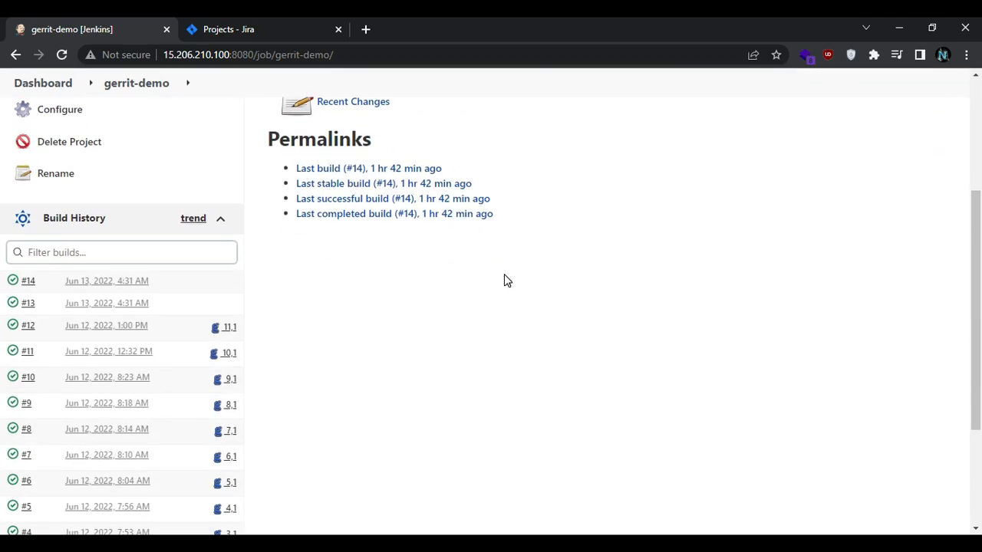
{"action": "scroll", "scroll_direction": "down", "scroll_amount": 3}
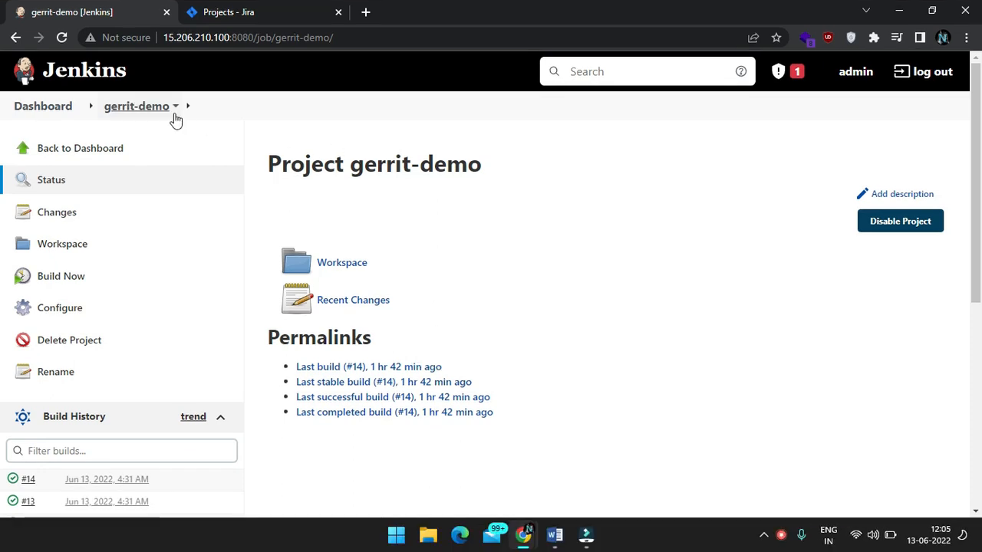
{"action": "mouse_move", "coordinate": [43, 106]}
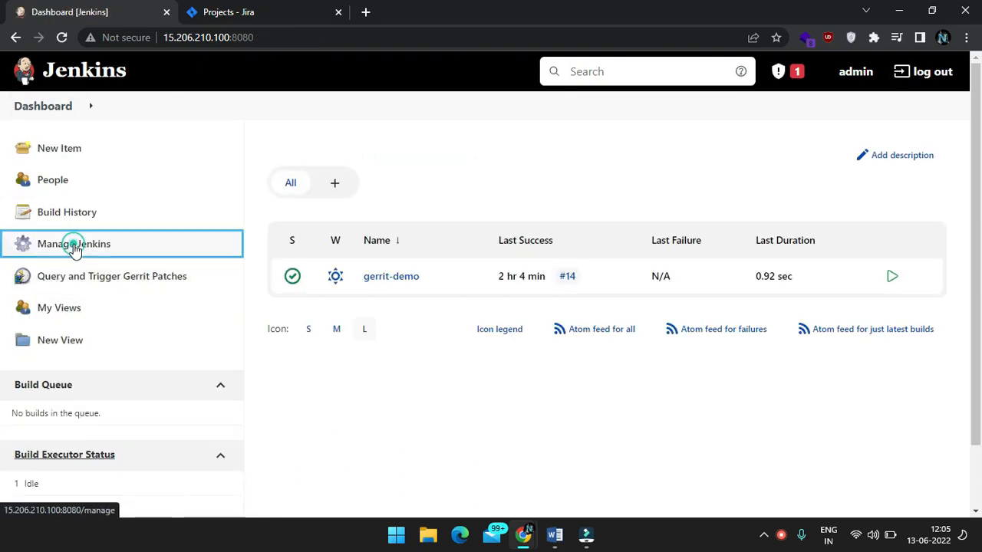
{"action": "left_click", "coordinate": [74, 242]}
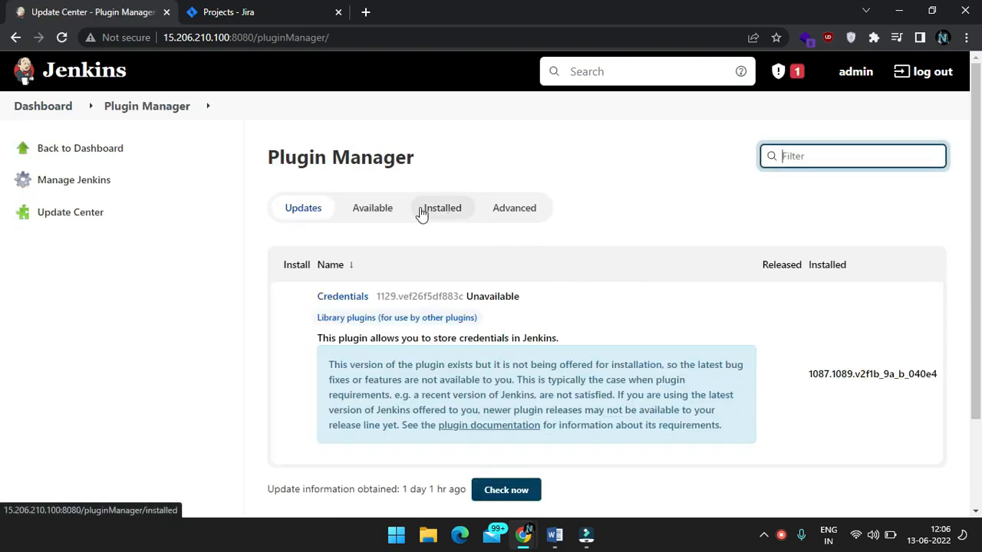
{"action": "left_click", "coordinate": [371, 208]}
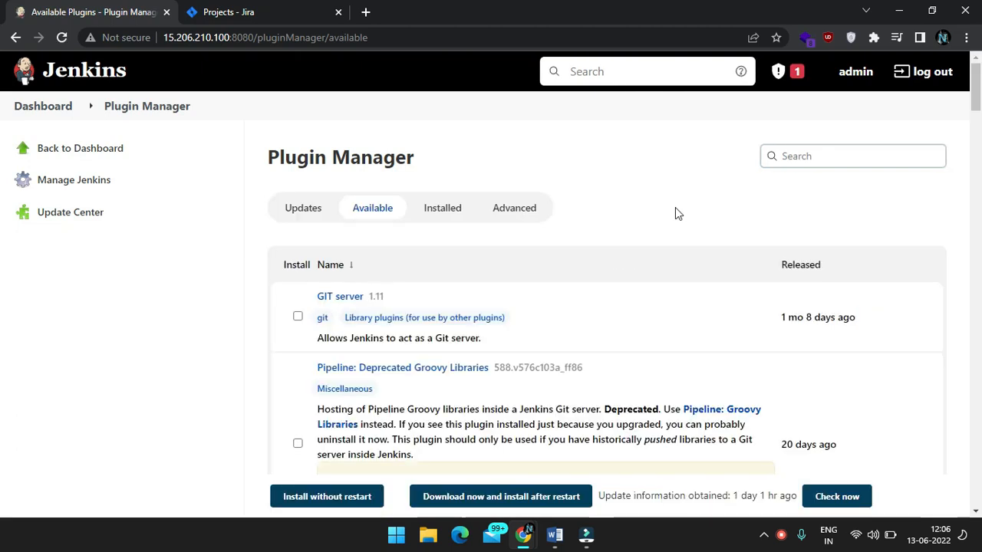
{"action": "left_click", "coordinate": [851, 157]}
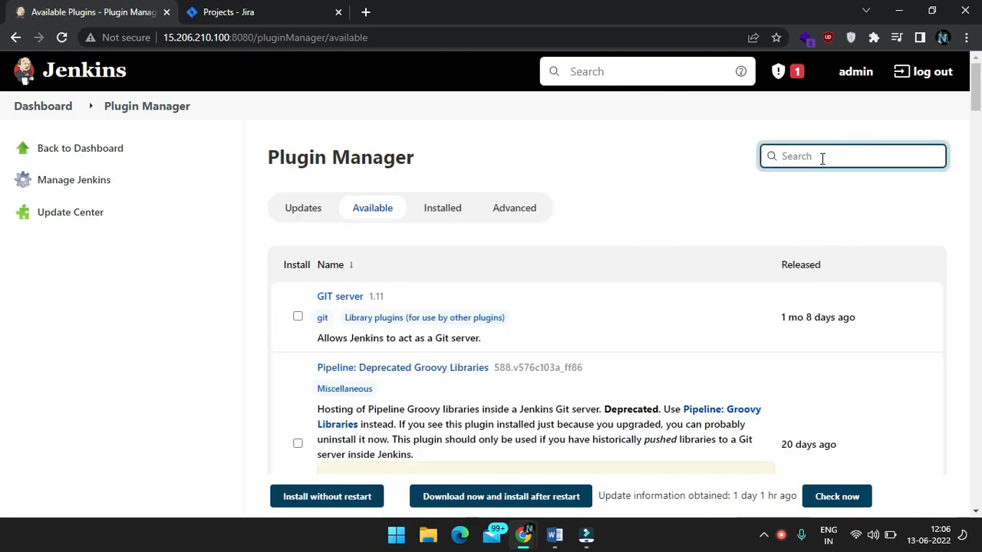
{"action": "type", "text": "jira"}
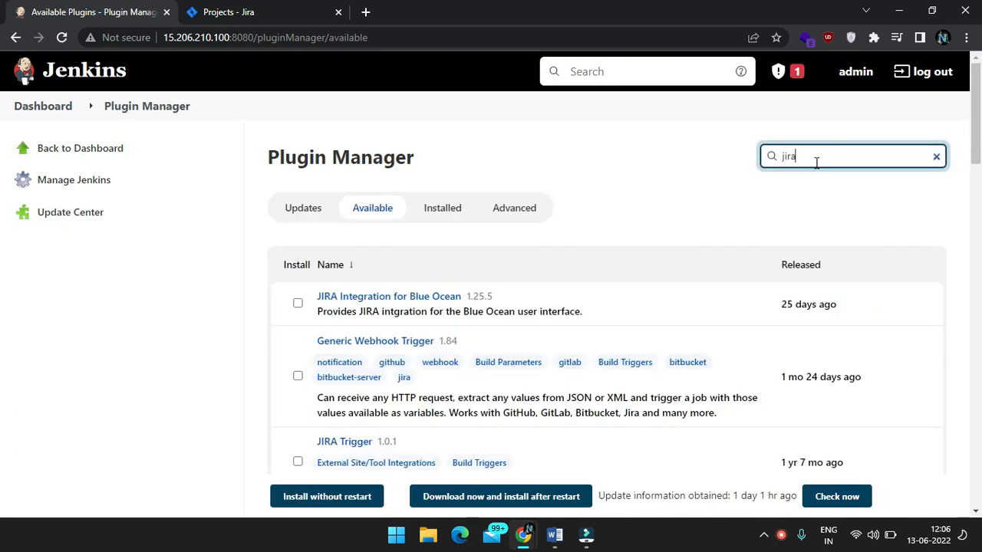
{"action": "scroll", "scroll_direction": "down", "scroll_amount": 3}
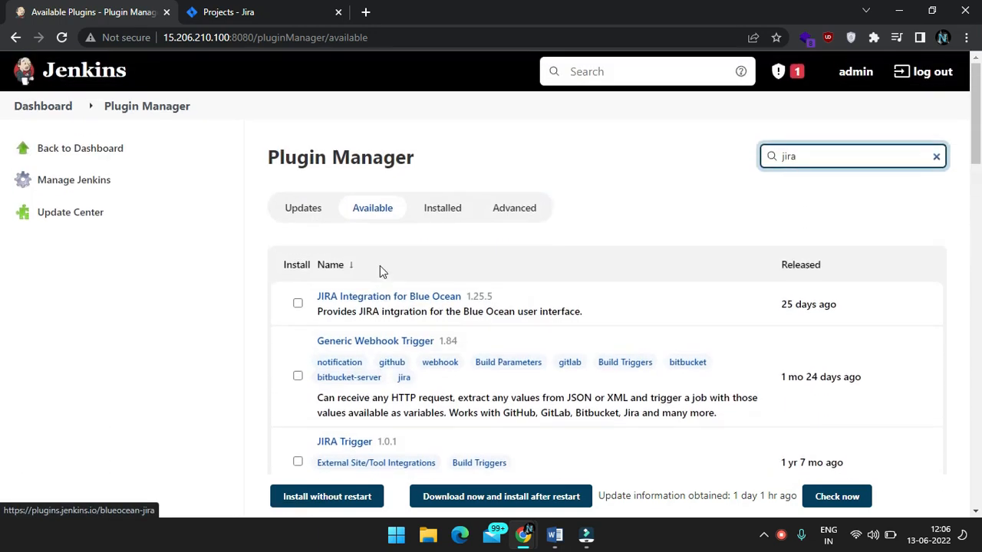
{"action": "left_click", "coordinate": [442, 209]}
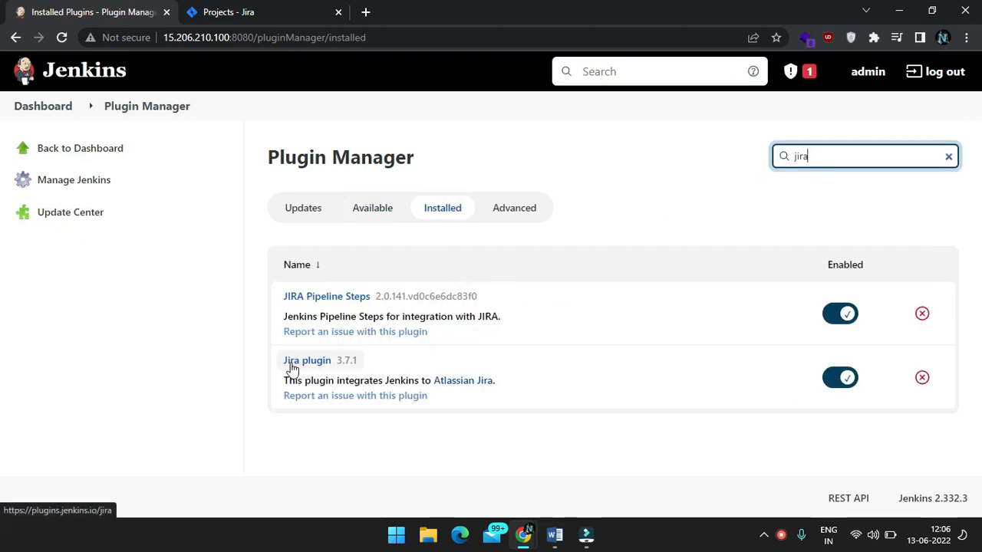
{"action": "mouse_move", "coordinate": [387, 396]}
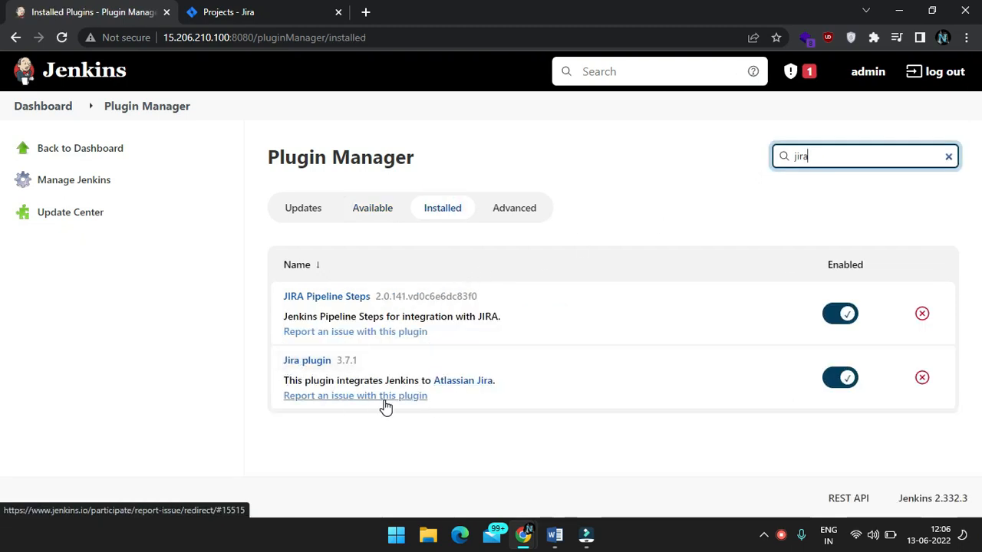
{"action": "mouse_move", "coordinate": [356, 392]}
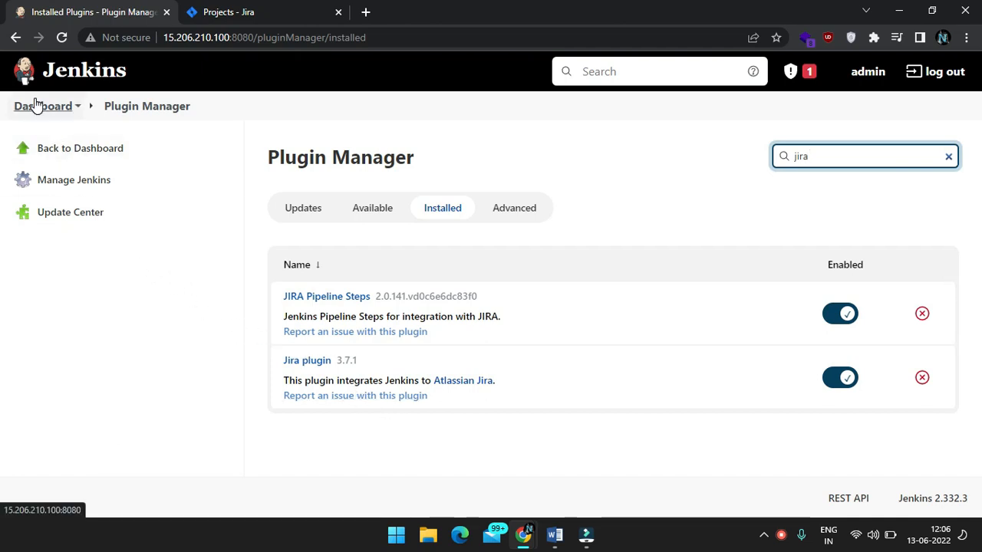
{"action": "left_click", "coordinate": [43, 105]}
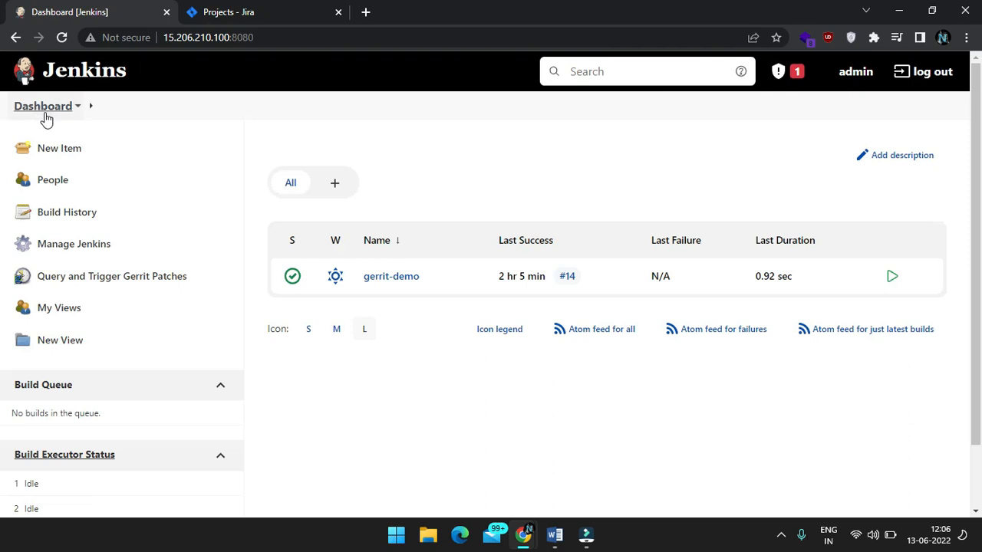
{"action": "mouse_move", "coordinate": [279, 6]}
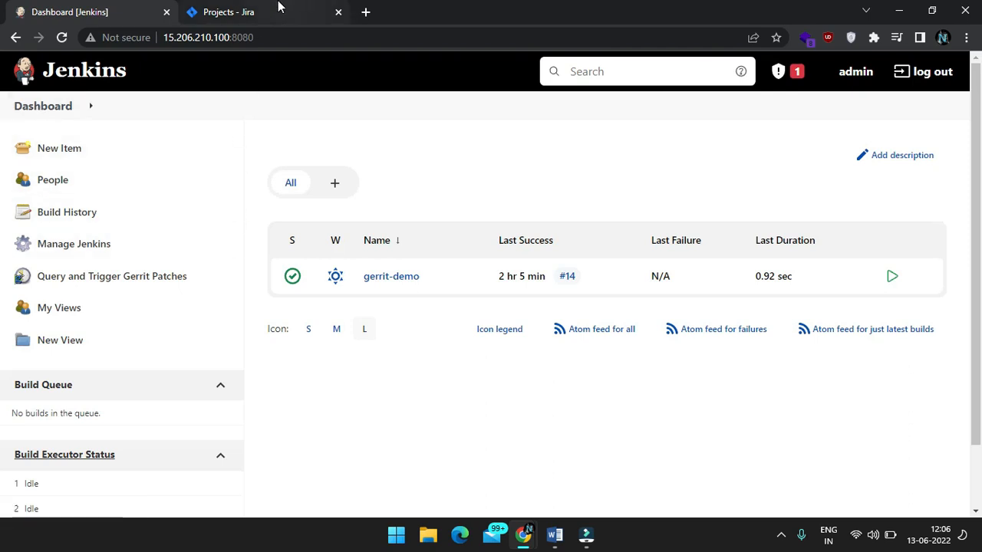
Step: From Jira's avatar menu, reach Atlassian account Security and its API token management page
{"action": "left_click", "coordinate": [227, 13]}
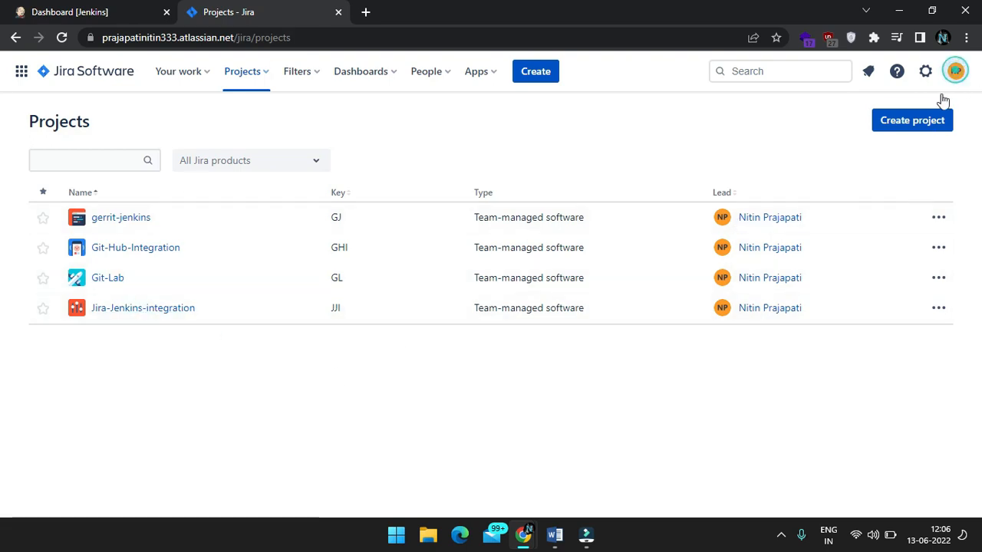
{"action": "left_click", "coordinate": [954, 71]}
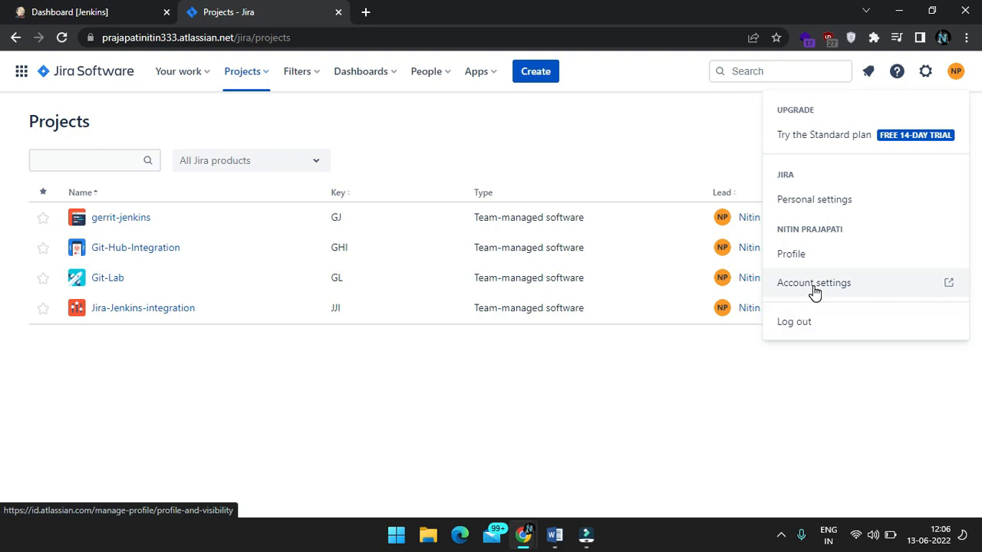
{"action": "left_click", "coordinate": [813, 282]}
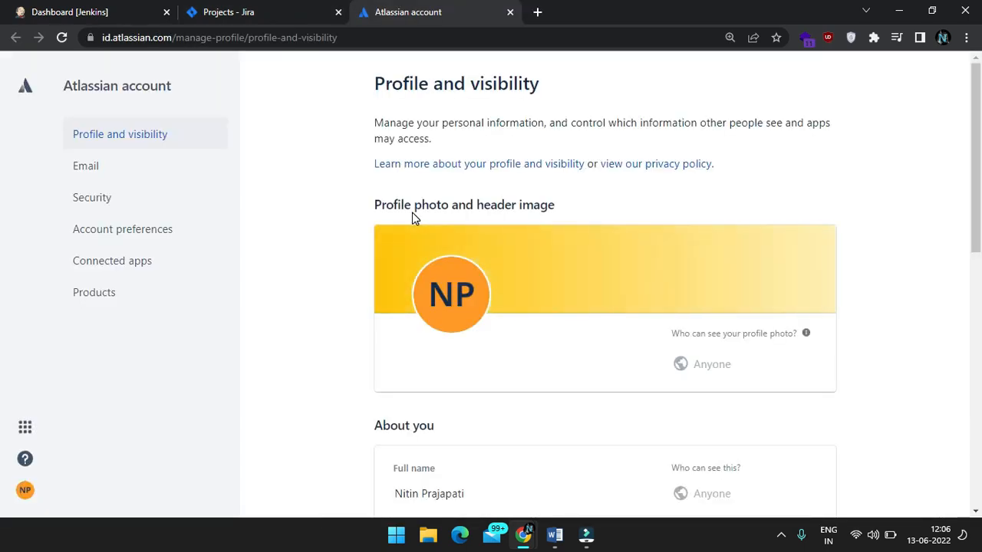
{"action": "left_click", "coordinate": [92, 196]}
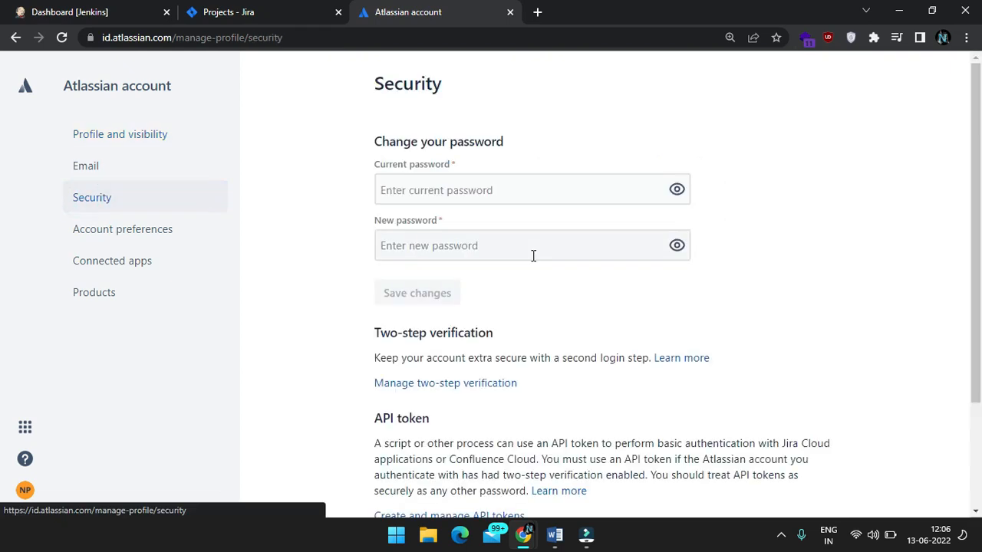
{"action": "scroll", "scroll_direction": "down", "scroll_amount": 3}
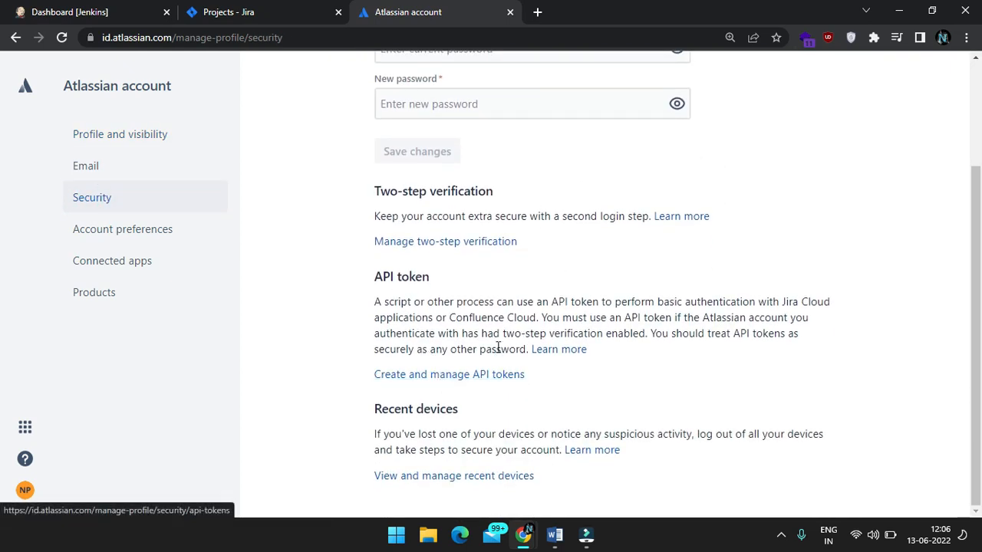
{"action": "left_click", "coordinate": [448, 374]}
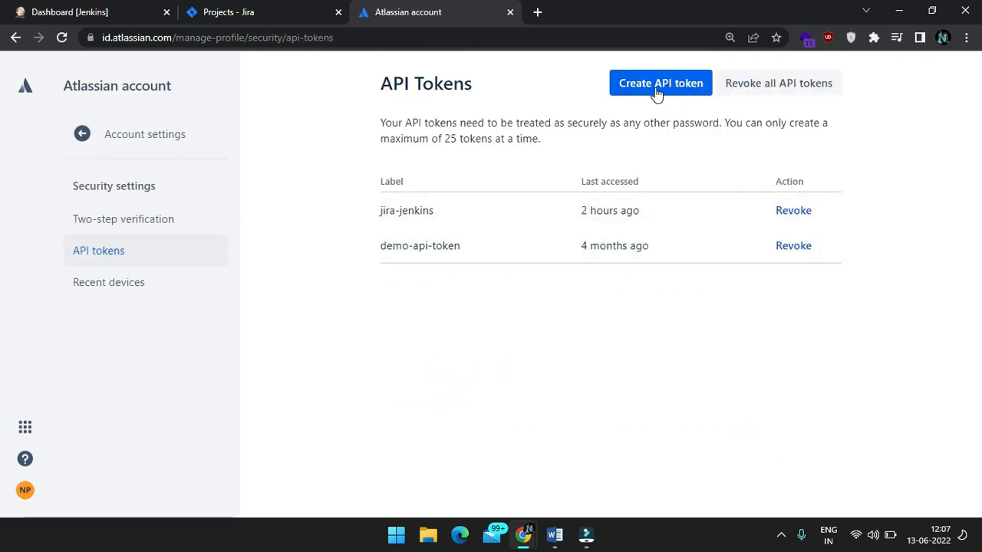
Step: Create a new API token labelled jira-jenkis-integration and copy it to the clipboard
{"action": "left_click", "coordinate": [660, 83]}
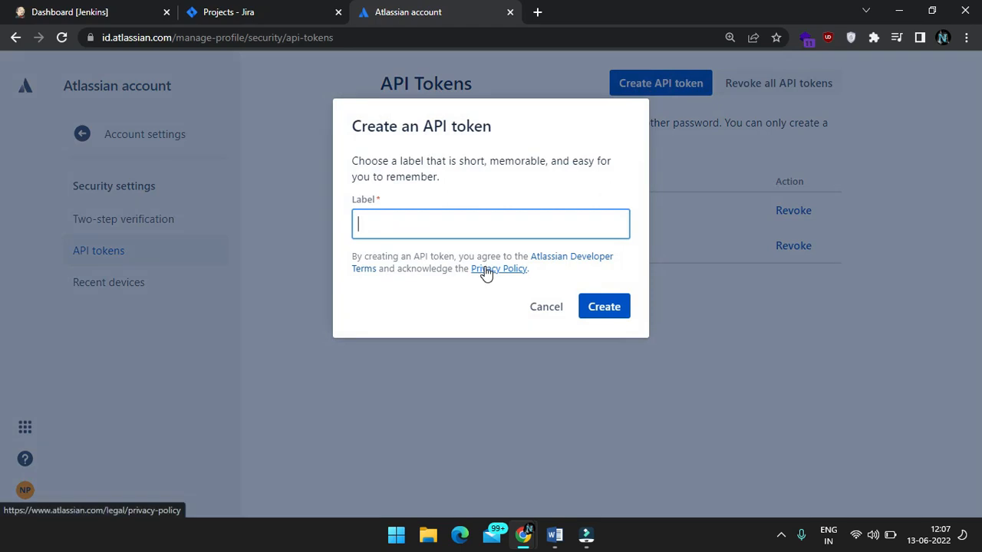
{"action": "type", "text": "jira-jenkis-"}
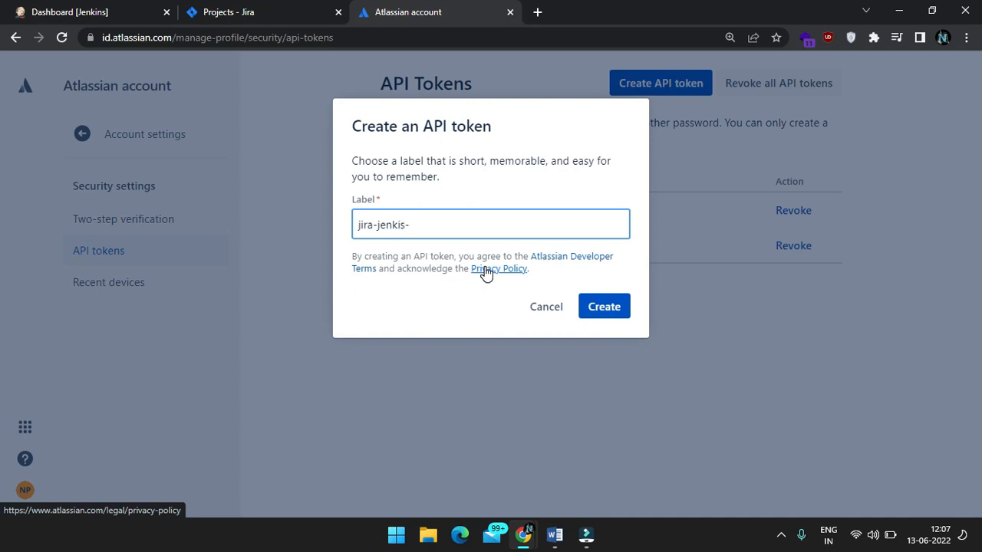
{"action": "type", "text": "integration"}
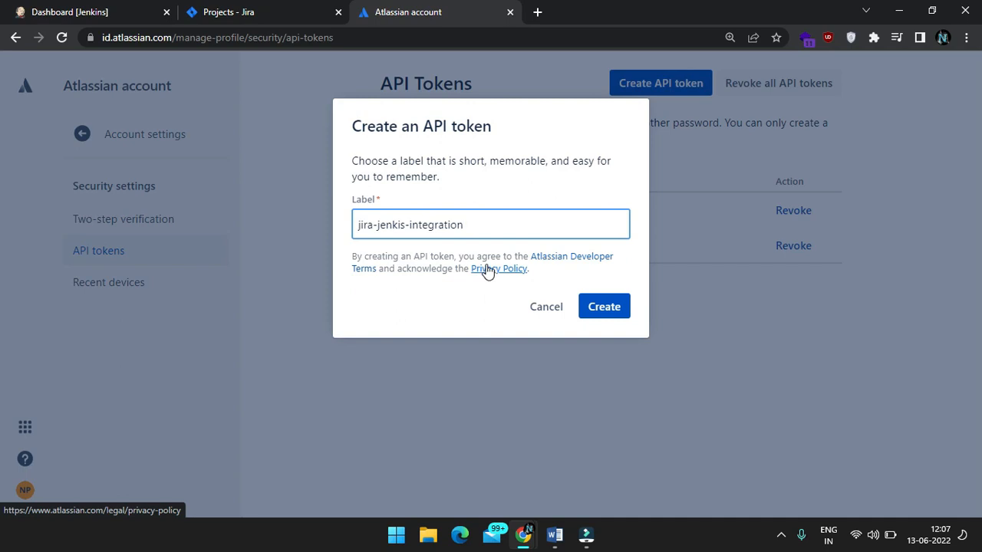
{"action": "left_click", "coordinate": [604, 306]}
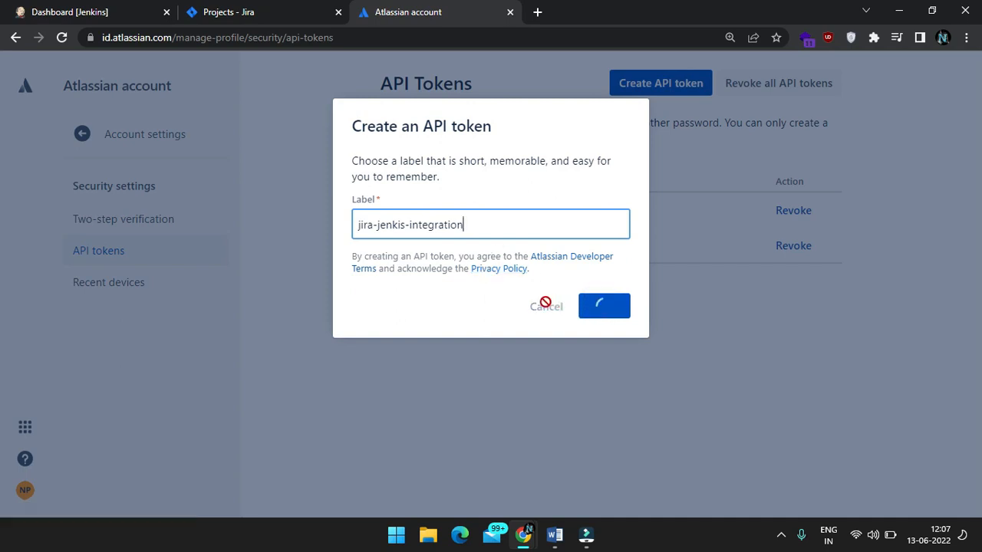
{"action": "left_click", "coordinate": [605, 305]}
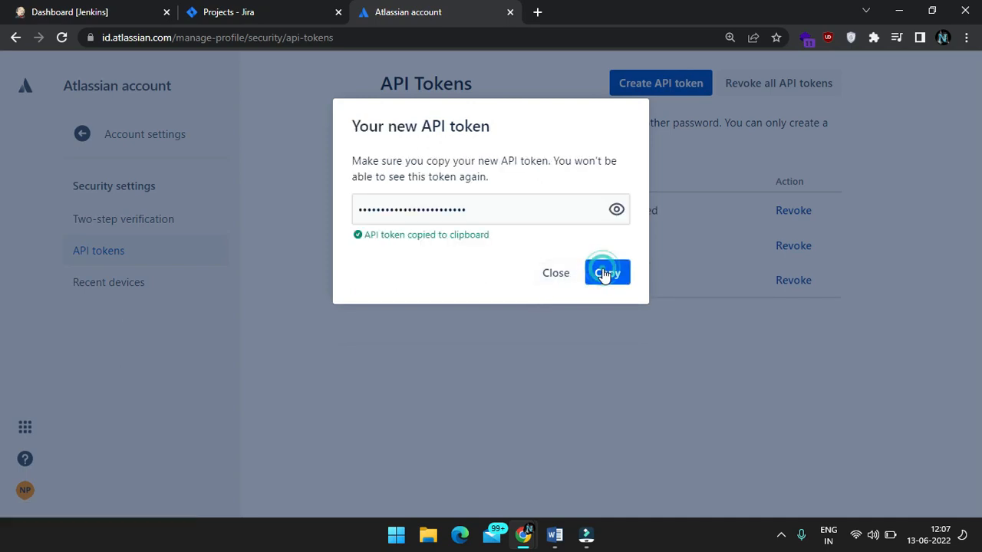
Step: Dismiss the token dialog so the token is listed, then return to the Jira projects list
{"action": "left_click", "coordinate": [607, 273]}
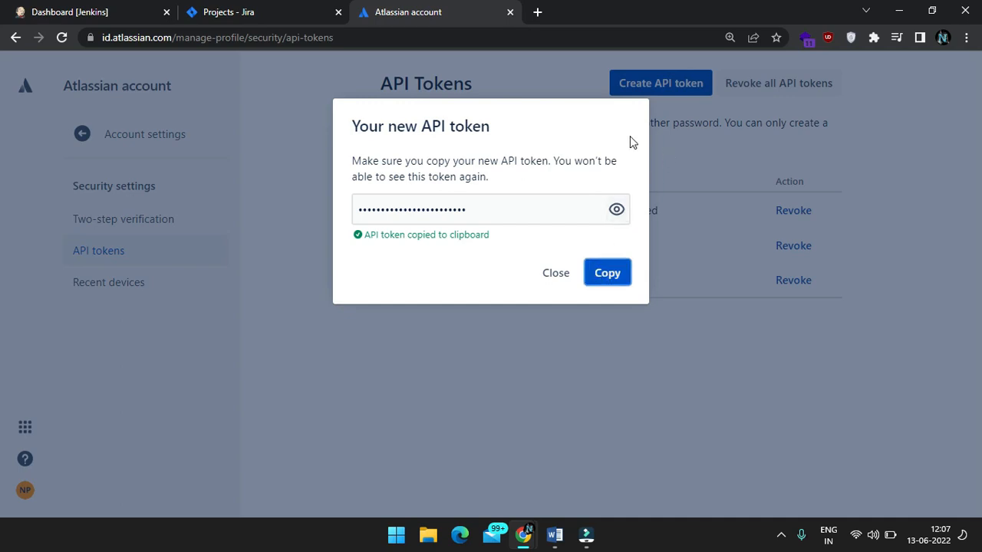
{"action": "left_click", "coordinate": [555, 273]}
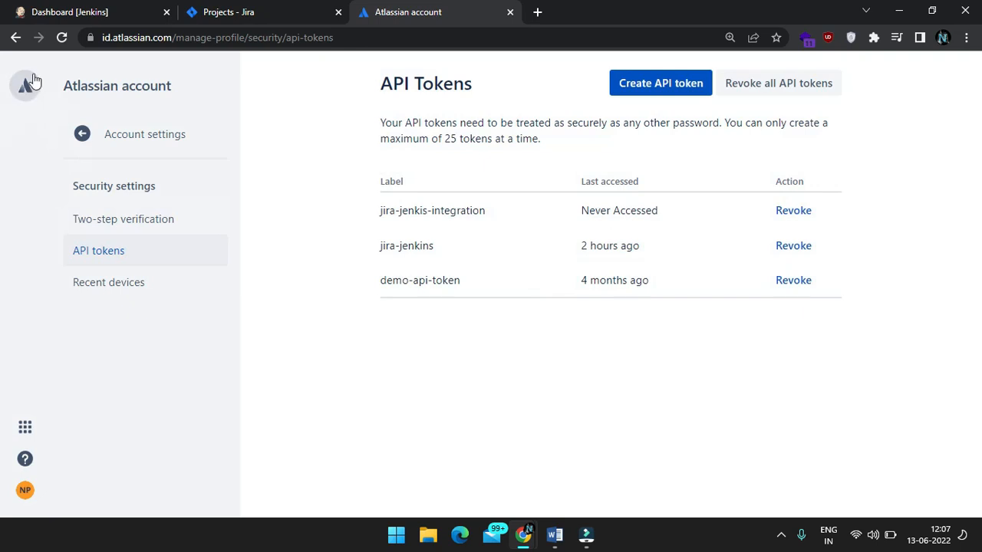
{"action": "left_click", "coordinate": [227, 12]}
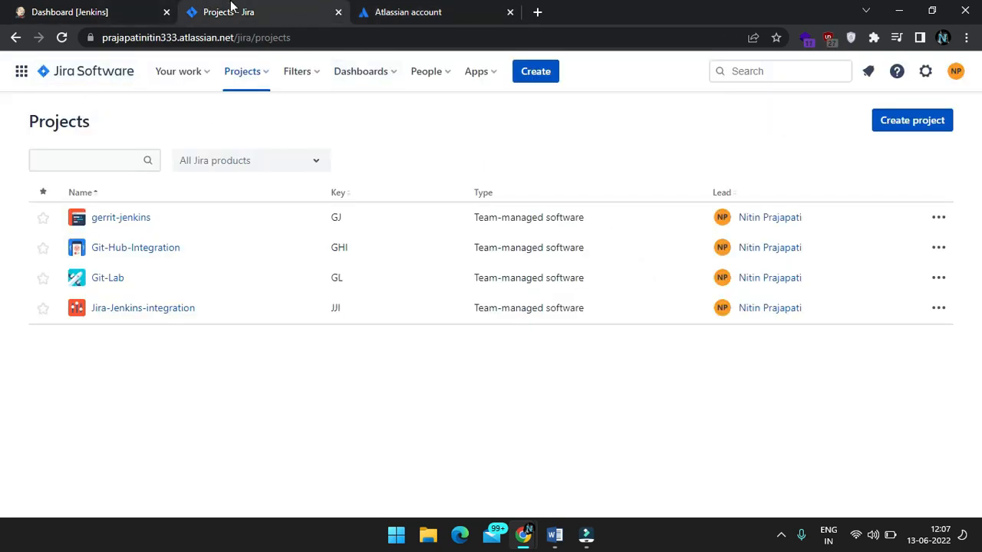
Step: In Manage Jenkins > Configure System, add a new Jira site entry
{"action": "left_click", "coordinate": [69, 13]}
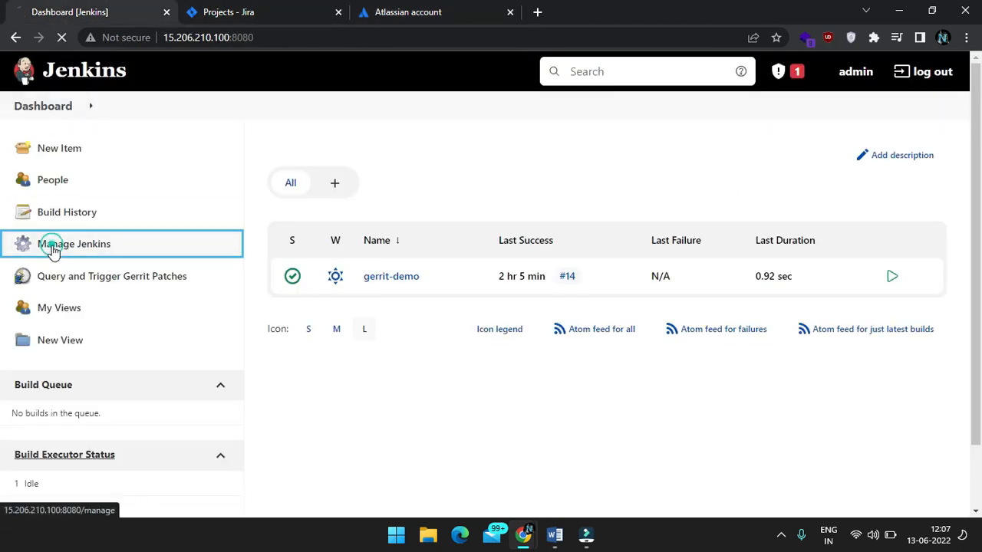
{"action": "left_click", "coordinate": [74, 242]}
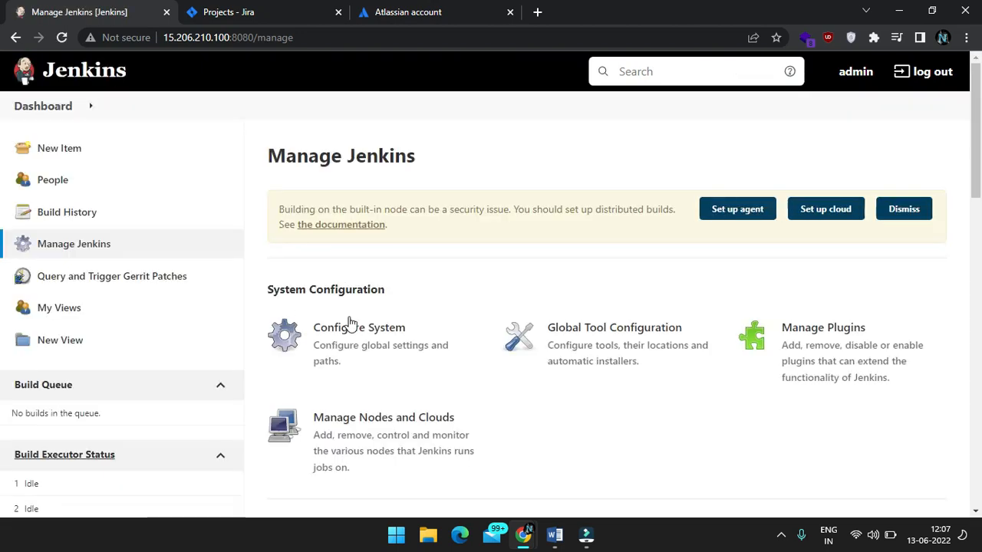
{"action": "left_click", "coordinate": [374, 343]}
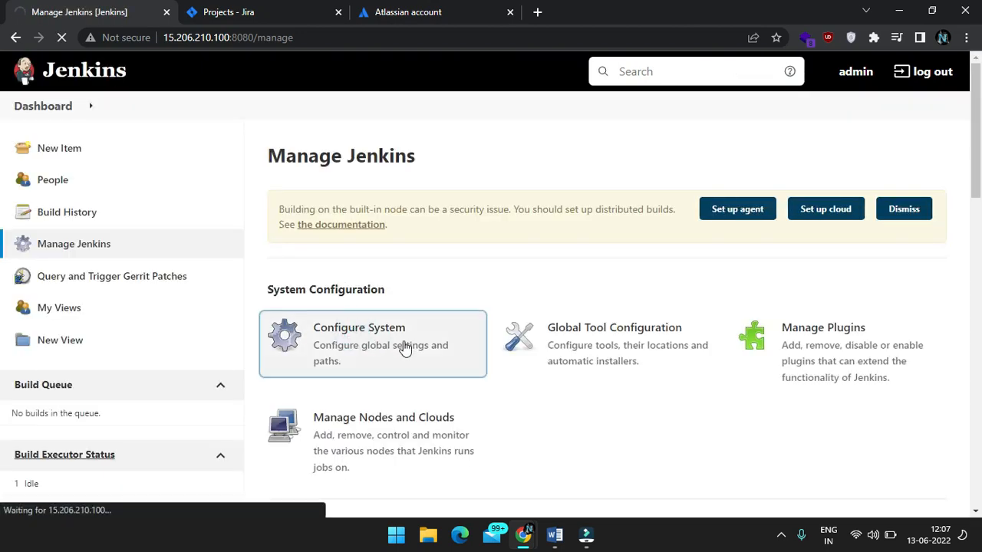
{"action": "left_click", "coordinate": [371, 344]}
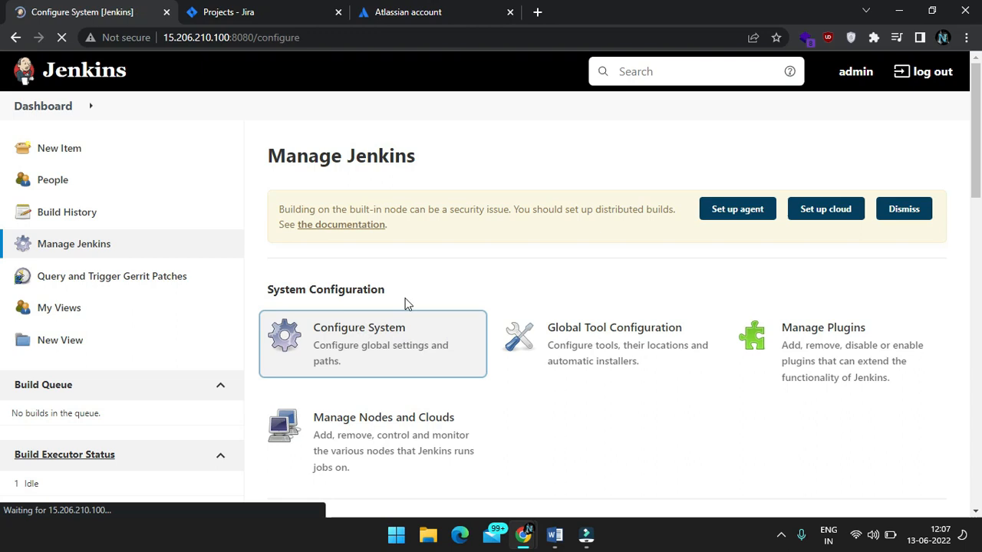
{"action": "left_click", "coordinate": [359, 328]}
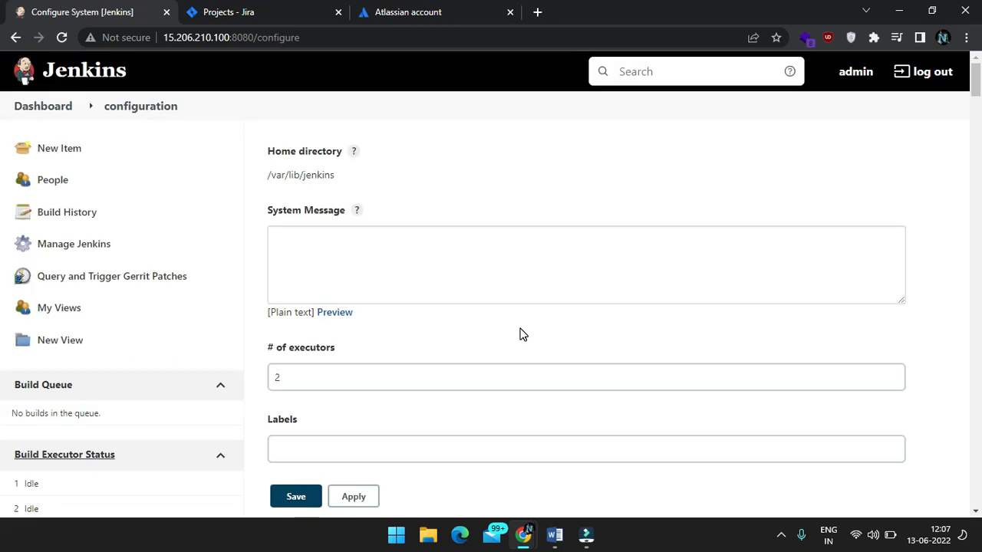
{"action": "scroll", "scroll_direction": "down", "scroll_amount": 3}
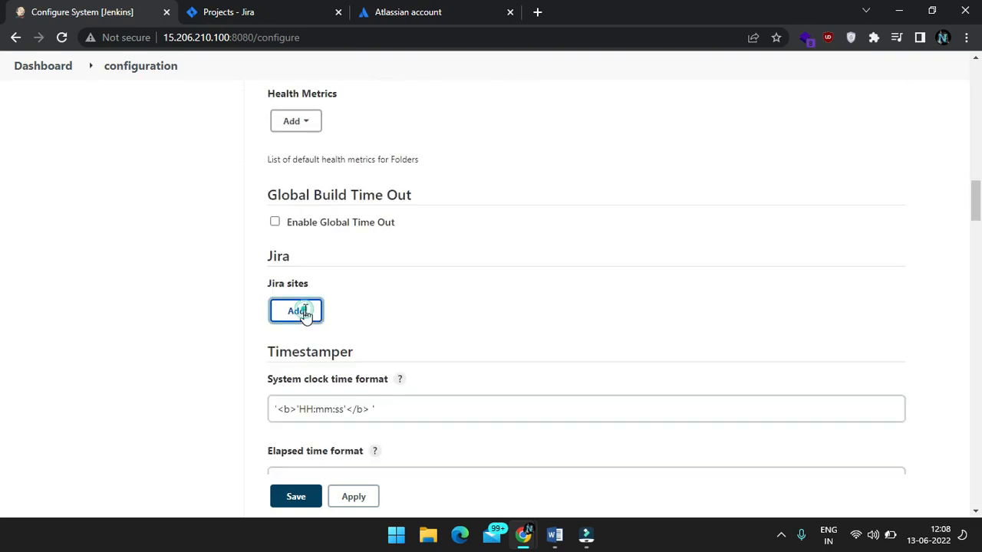
{"action": "left_click", "coordinate": [294, 310]}
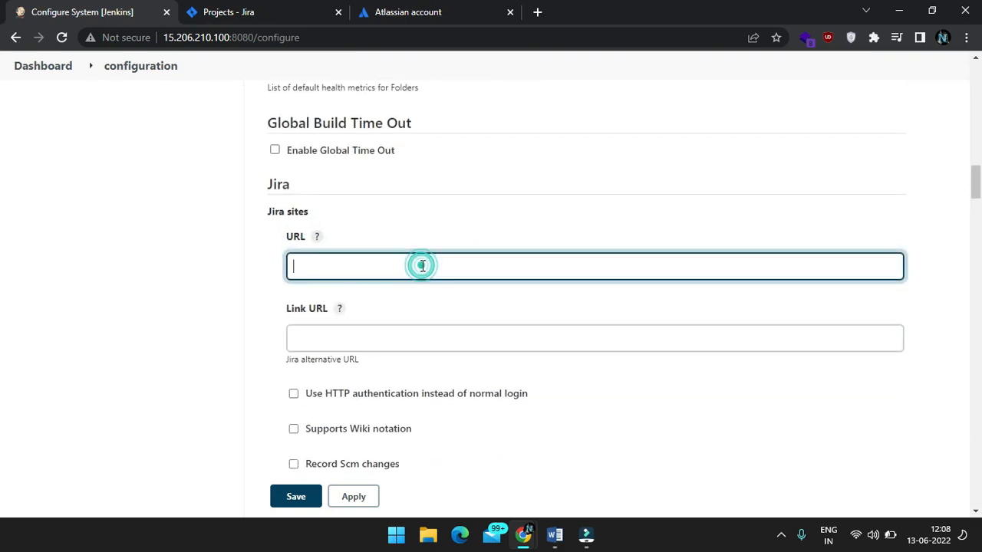
Step: Copy the atlassian.net site address from the Jira tab and return to the Jira site section
{"action": "left_click", "coordinate": [260, 13]}
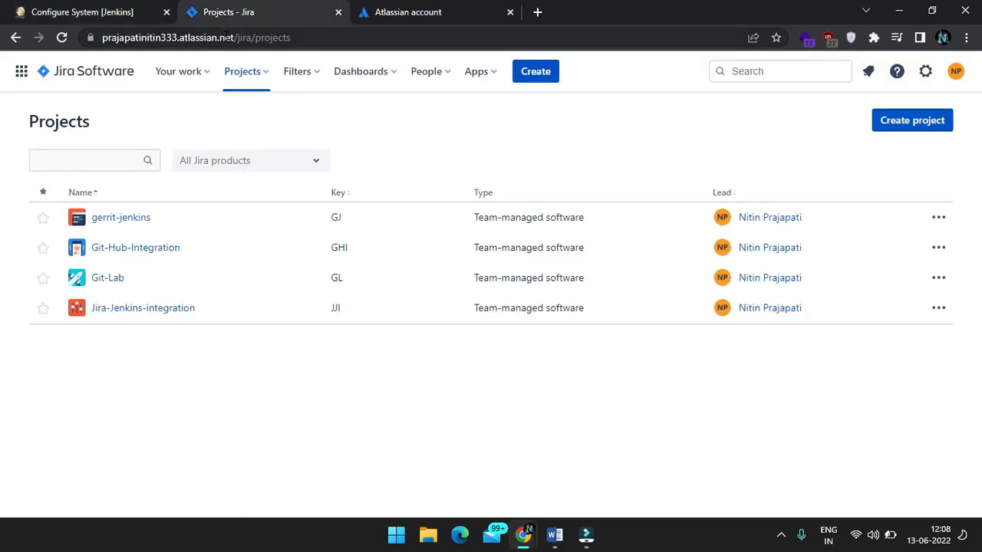
{"action": "left_click", "coordinate": [192, 37]}
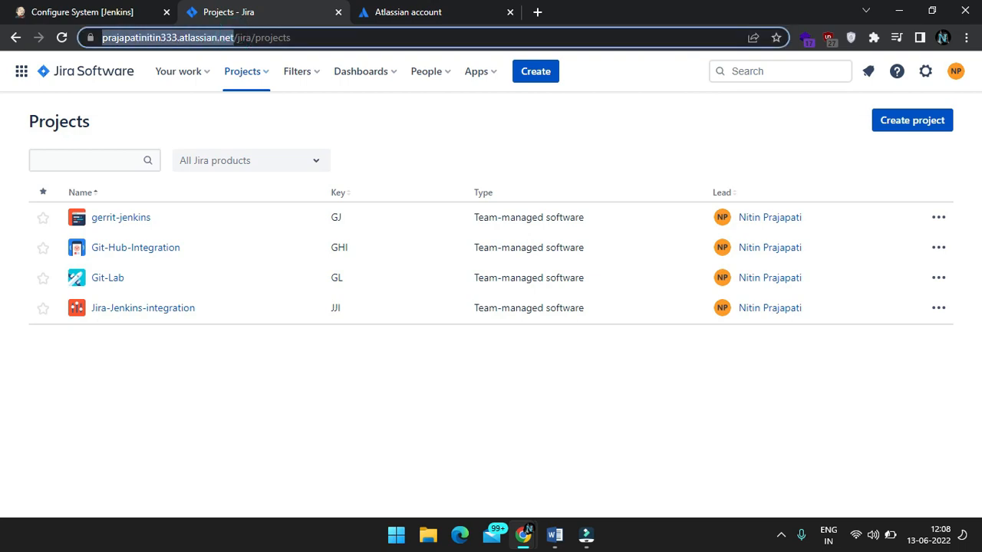
{"action": "left_click", "coordinate": [77, 12]}
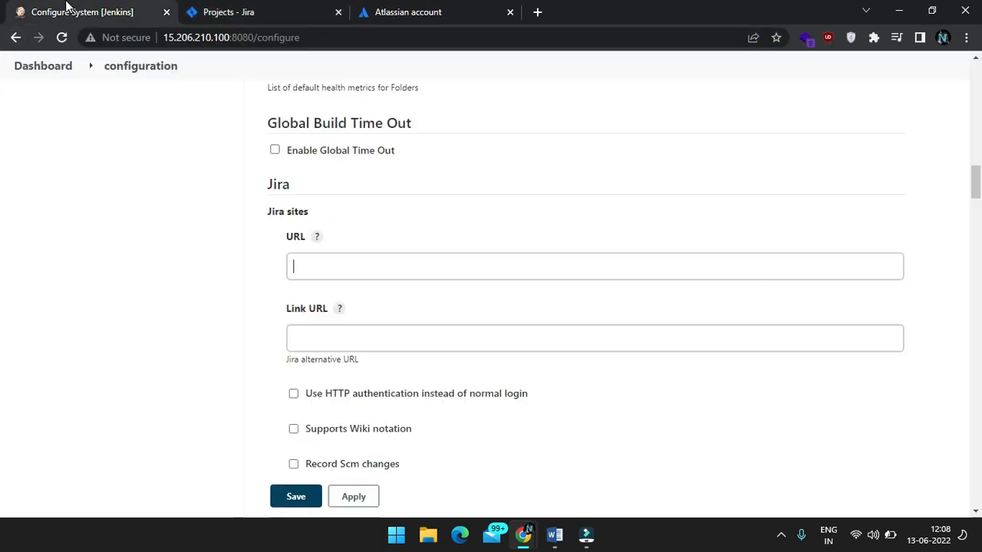
{"action": "scroll", "scroll_direction": "down", "scroll_amount": 3}
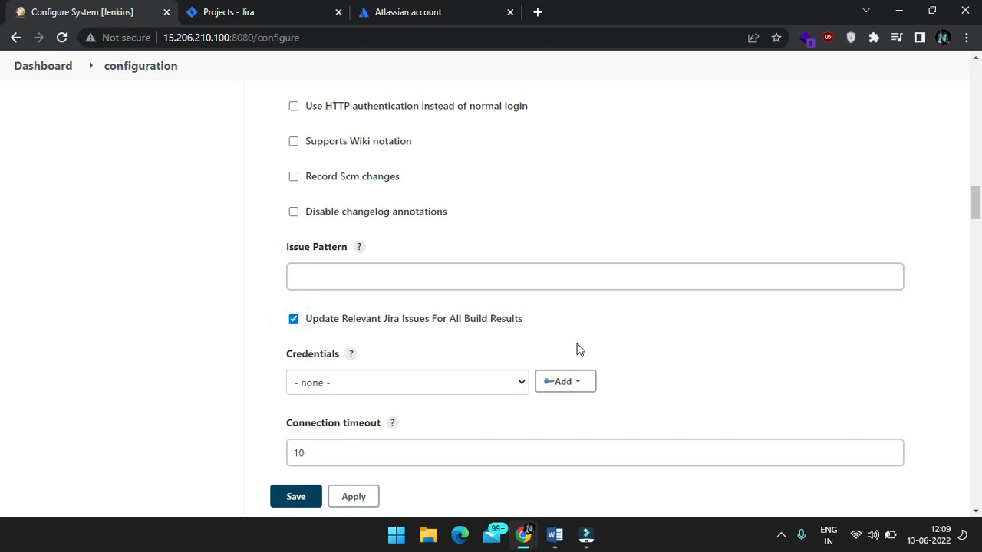
{"action": "scroll", "scroll_direction": "down", "scroll_amount": 3}
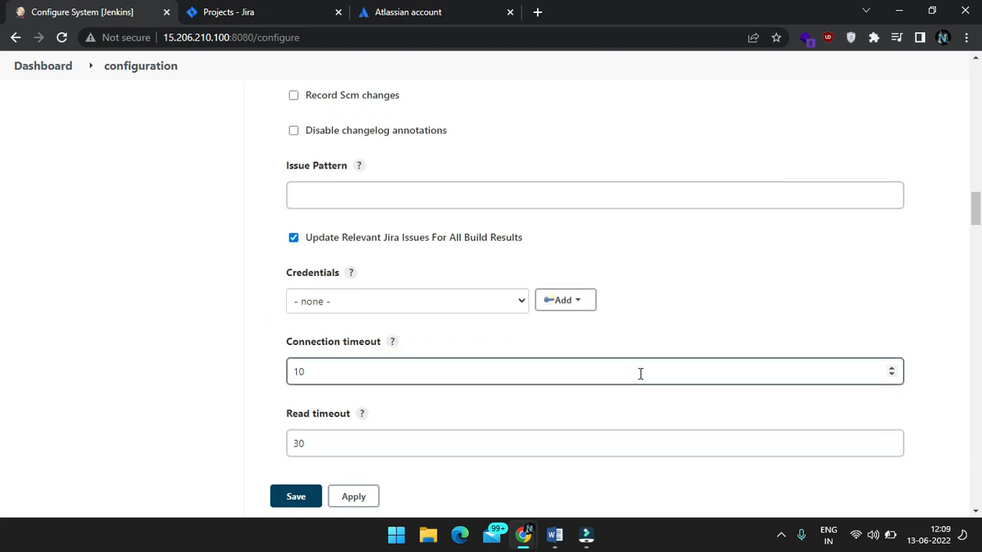
{"action": "scroll", "scroll_direction": "down", "scroll_amount": 3}
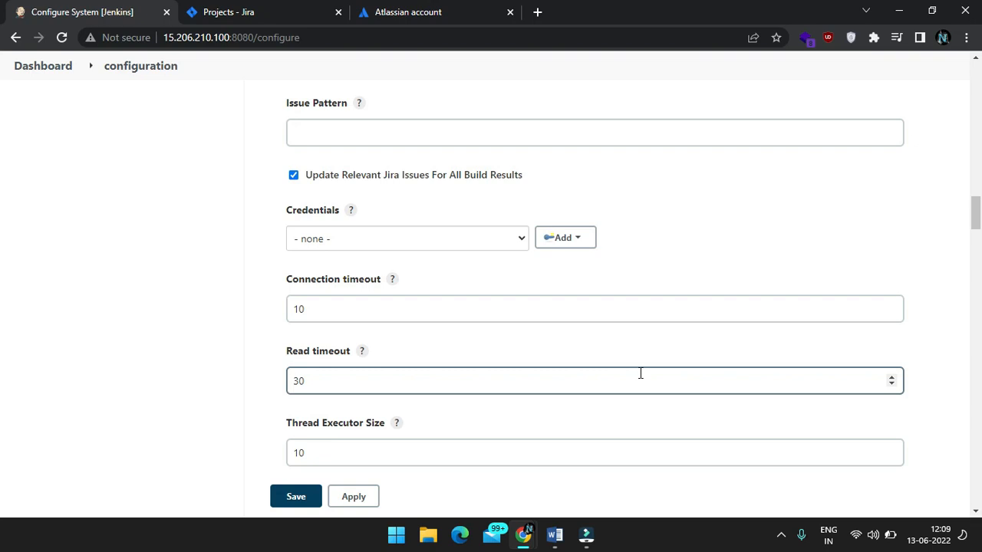
{"action": "mouse_move", "coordinate": [564, 260]}
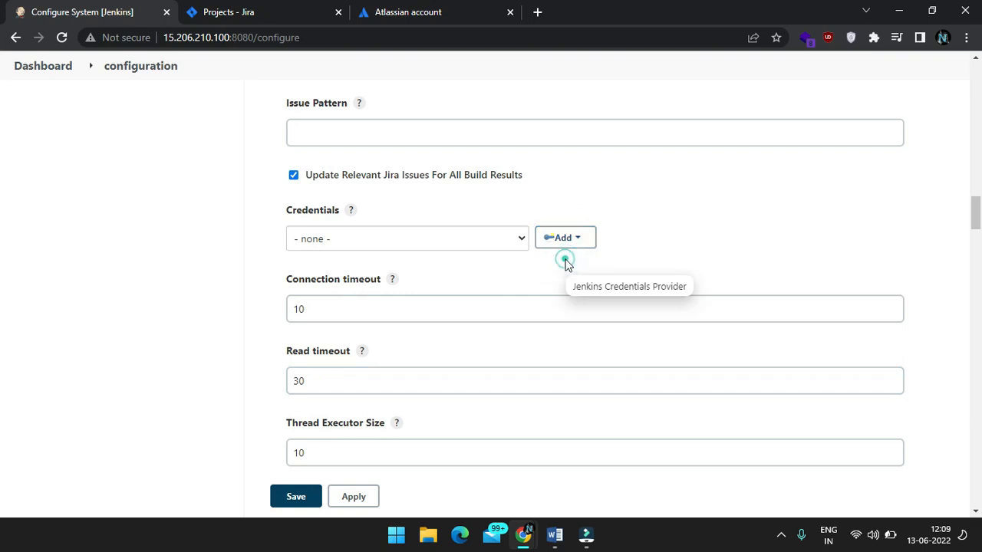
Step: Add a Jenkins credential with the saved username and description jenkins-jira-integration
{"action": "left_click", "coordinate": [562, 236]}
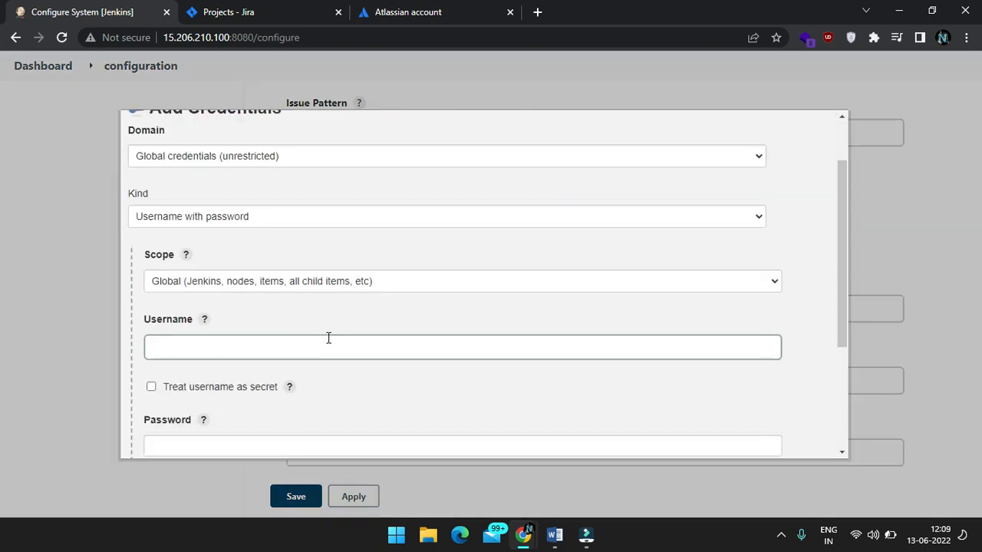
{"action": "left_click", "coordinate": [462, 347]}
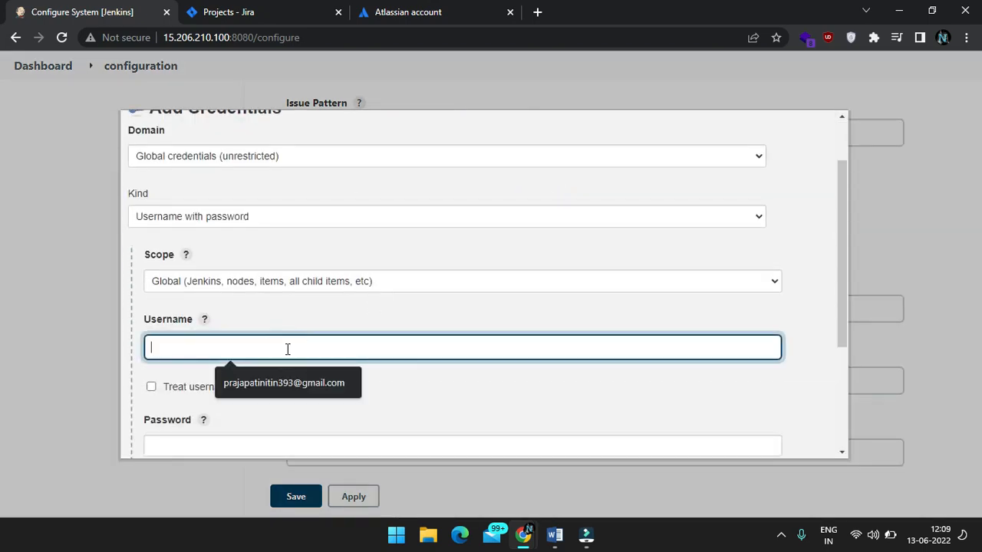
{"action": "left_click", "coordinate": [283, 384]}
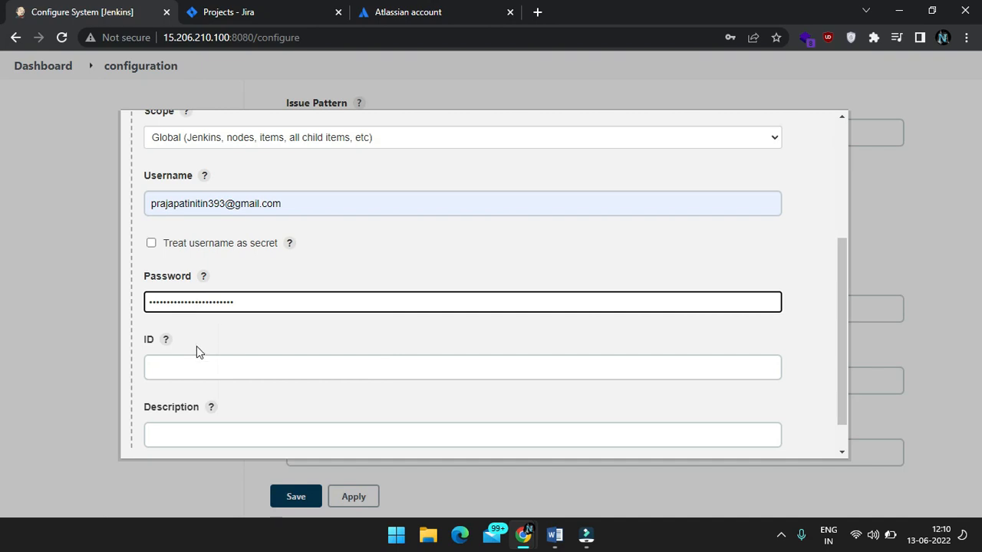
{"action": "left_click", "coordinate": [462, 435]}
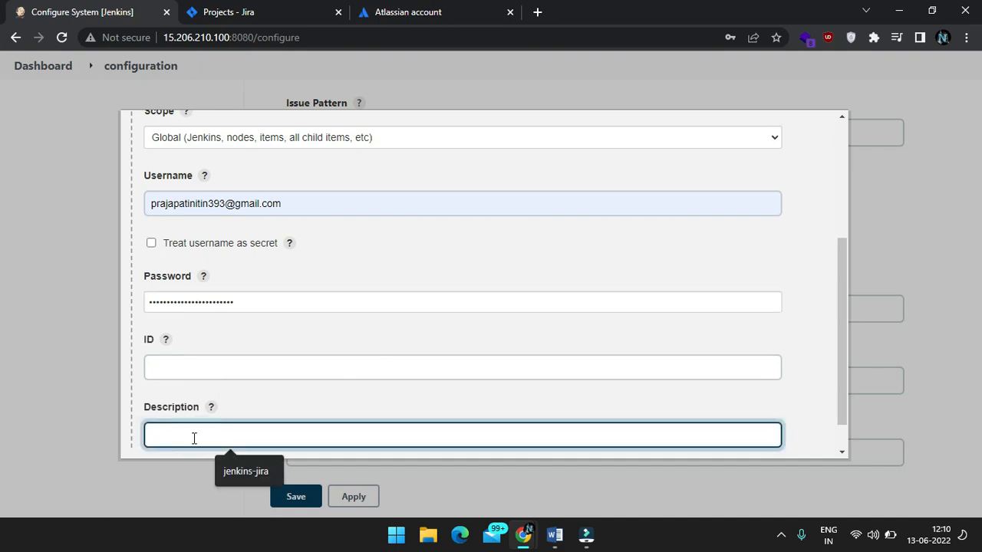
{"action": "type", "text": "jenkins-jira"}
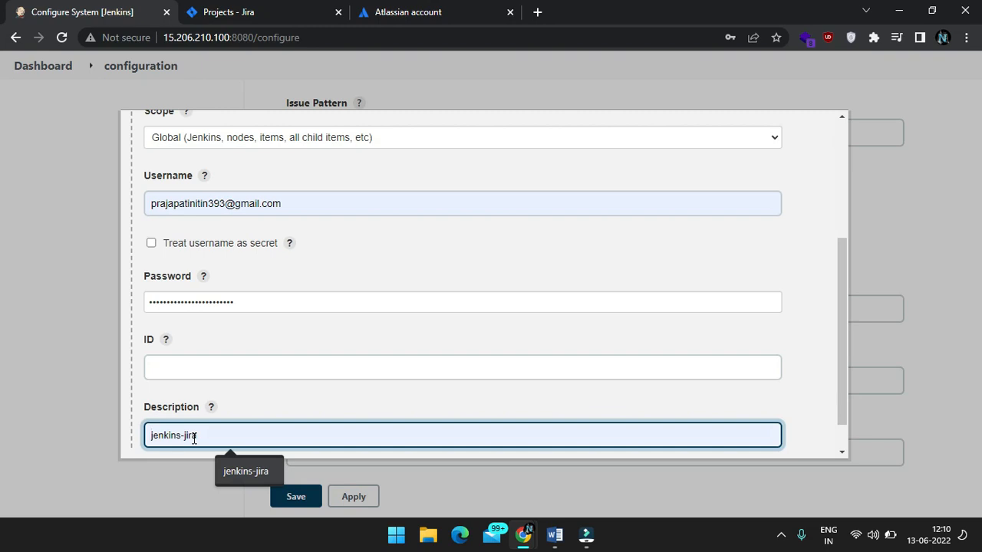
{"action": "type", "text": "-integr"}
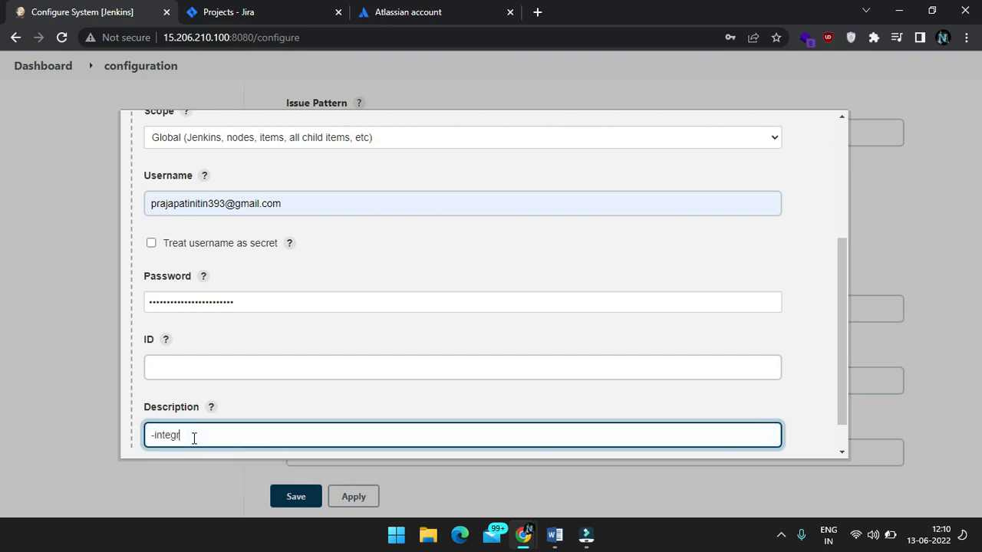
{"action": "type", "text": "jenkins-integration"}
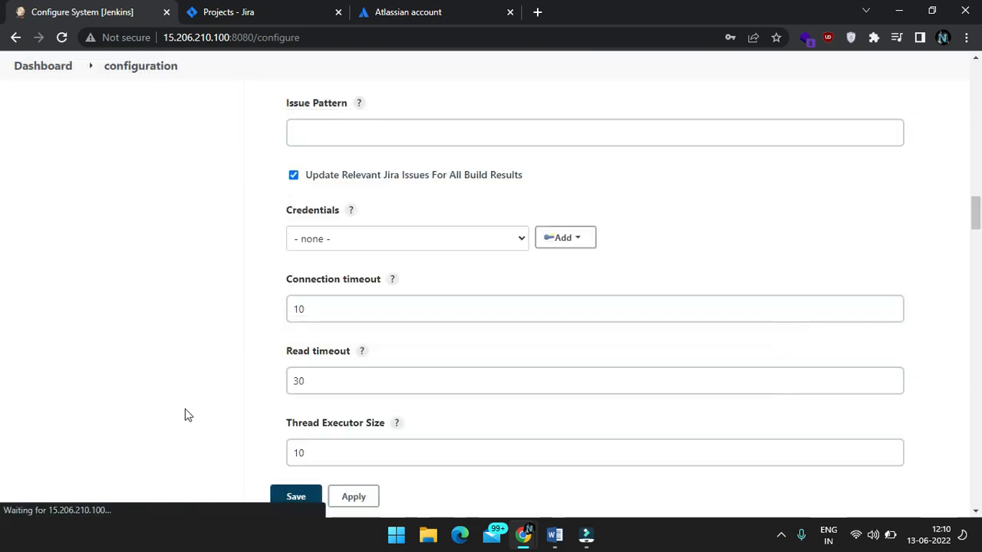
Step: Select the jenkins-jira-integration credential, validate the Jira site with Success, and save
{"action": "left_click", "coordinate": [406, 239]}
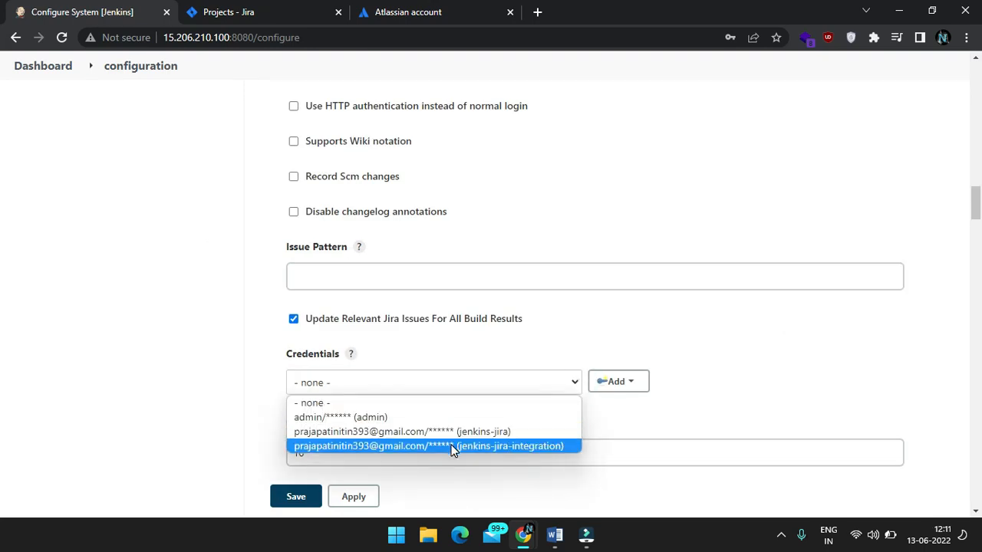
{"action": "left_click", "coordinate": [430, 445]}
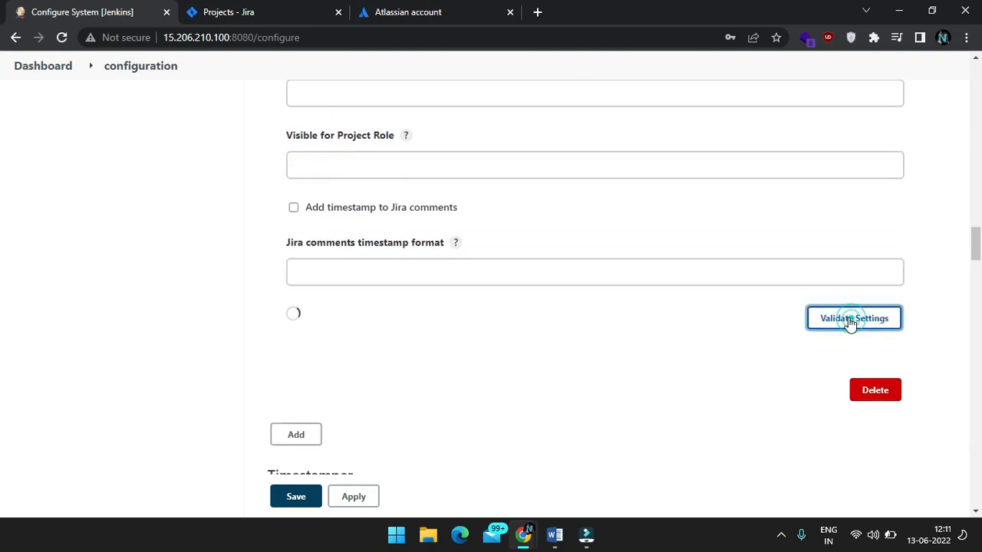
{"action": "left_click", "coordinate": [853, 318]}
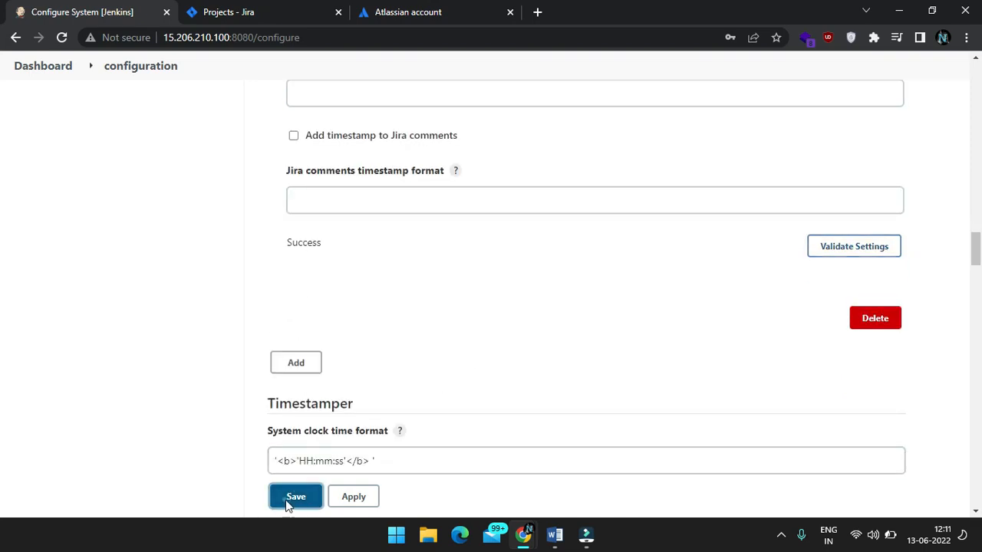
{"action": "left_click", "coordinate": [294, 497]}
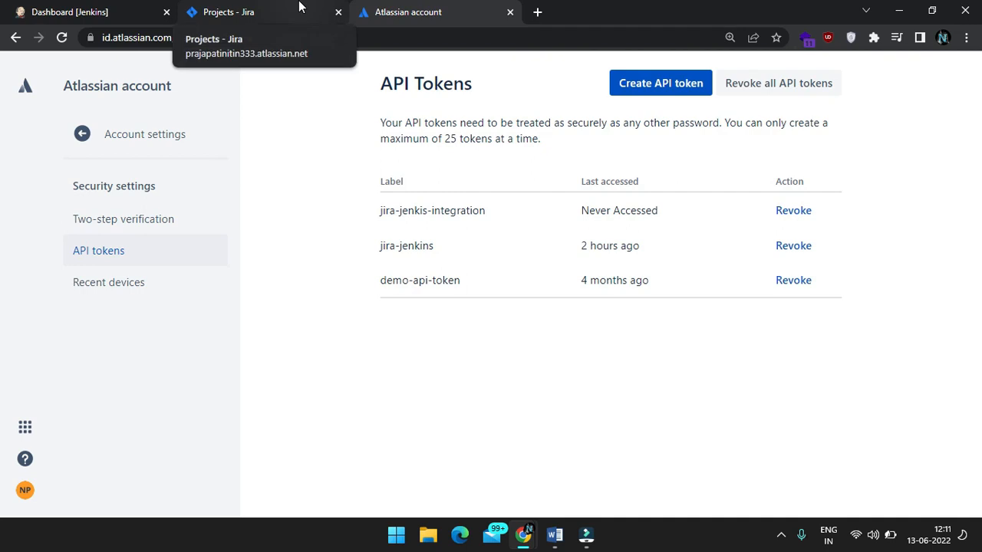
Step: Open the Jira-Jenkins-integration project and start a new issue
{"action": "left_click", "coordinate": [228, 12]}
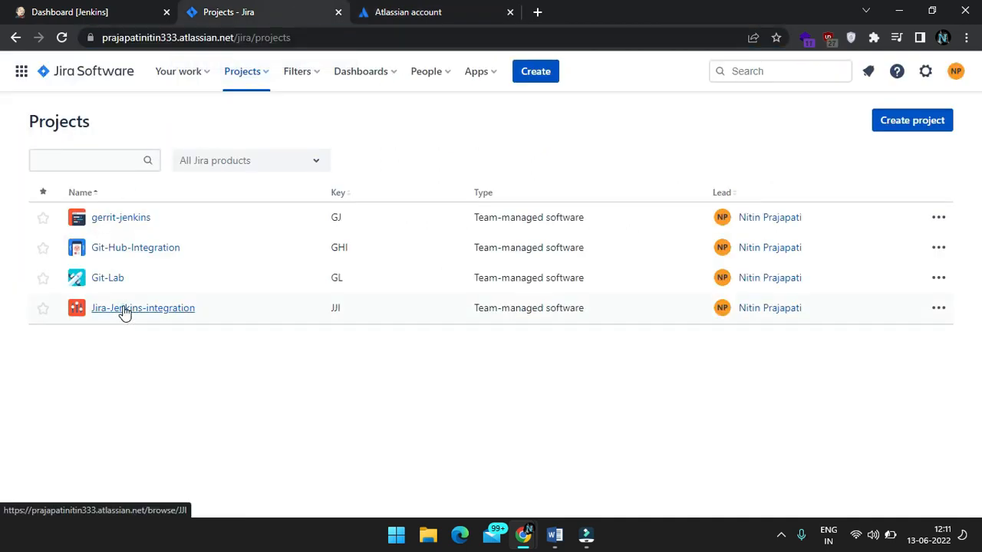
{"action": "left_click", "coordinate": [142, 307]}
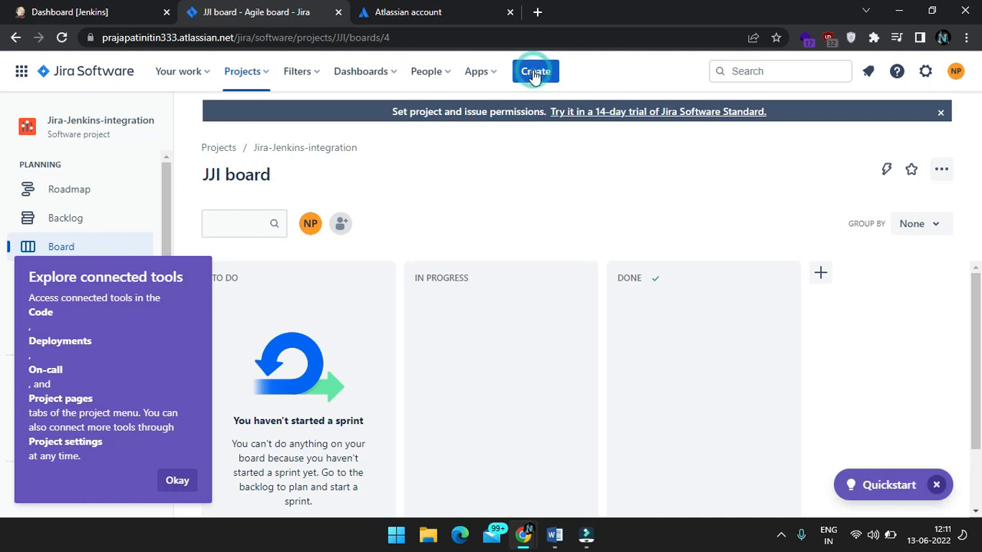
{"action": "left_click", "coordinate": [535, 71]}
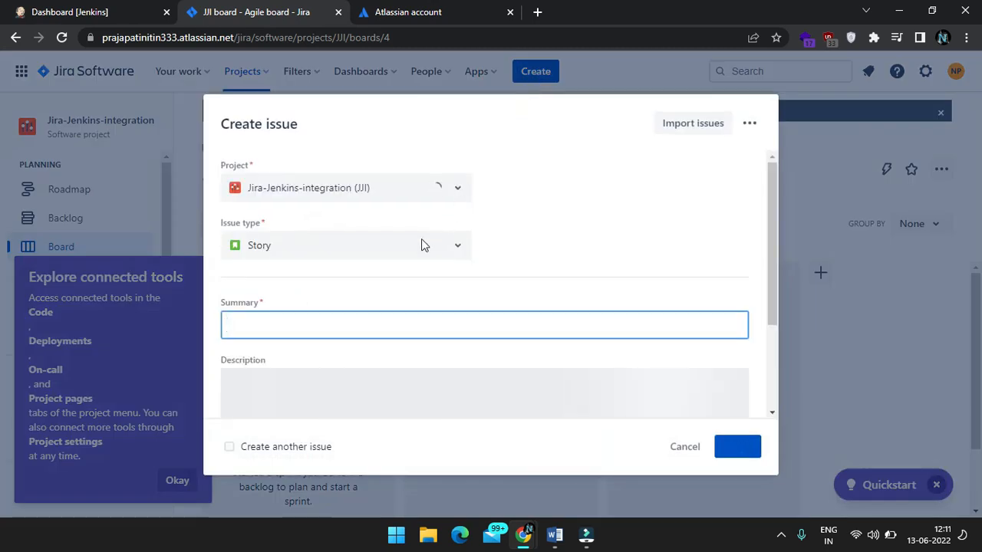
{"action": "left_click", "coordinate": [484, 325]}
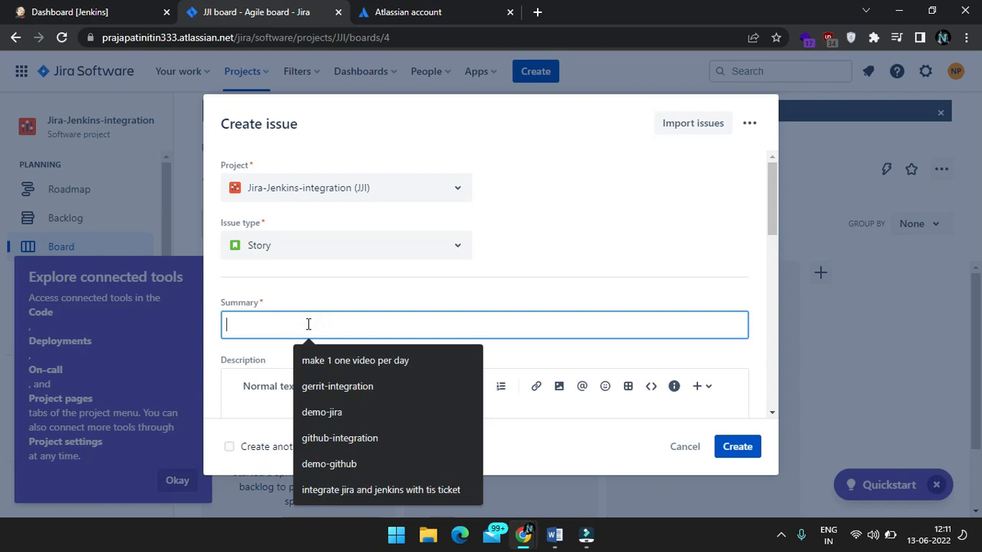
Step: Create the story 'integrate jira and jenkins with tis ticket' assigned to myself
{"action": "left_click", "coordinate": [380, 489]}
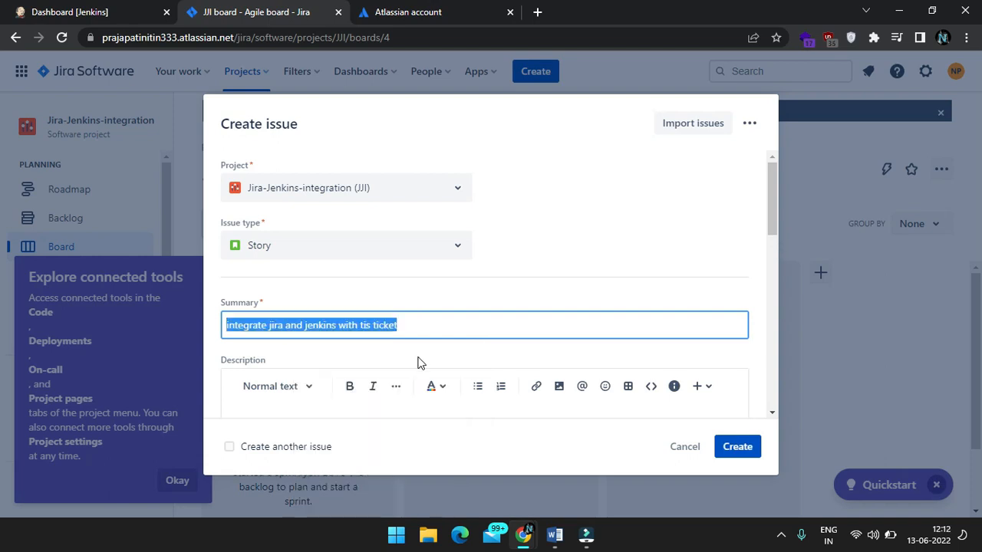
{"action": "type", "text": "integrate jira and jenkins with tis ticket"}
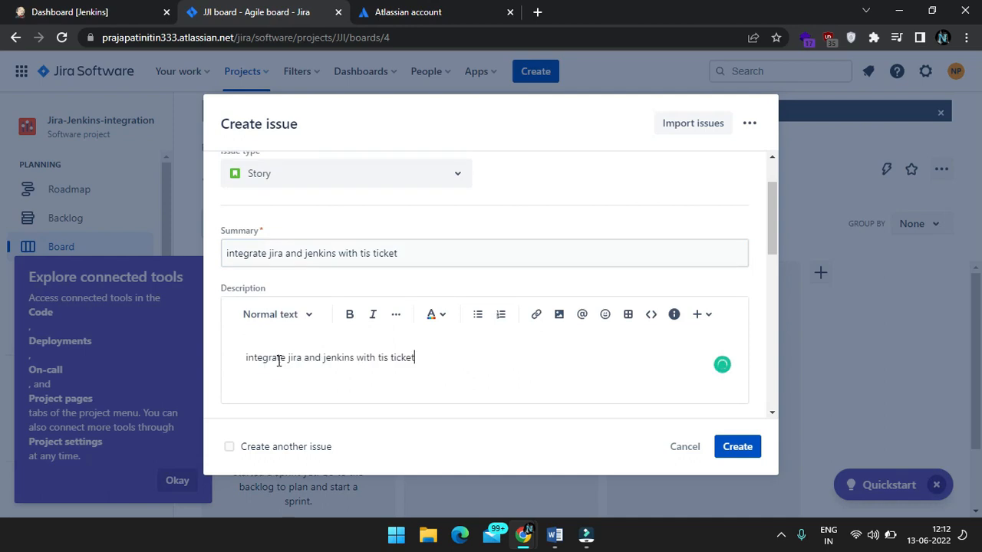
{"action": "scroll", "scroll_direction": "down", "scroll_amount": 3}
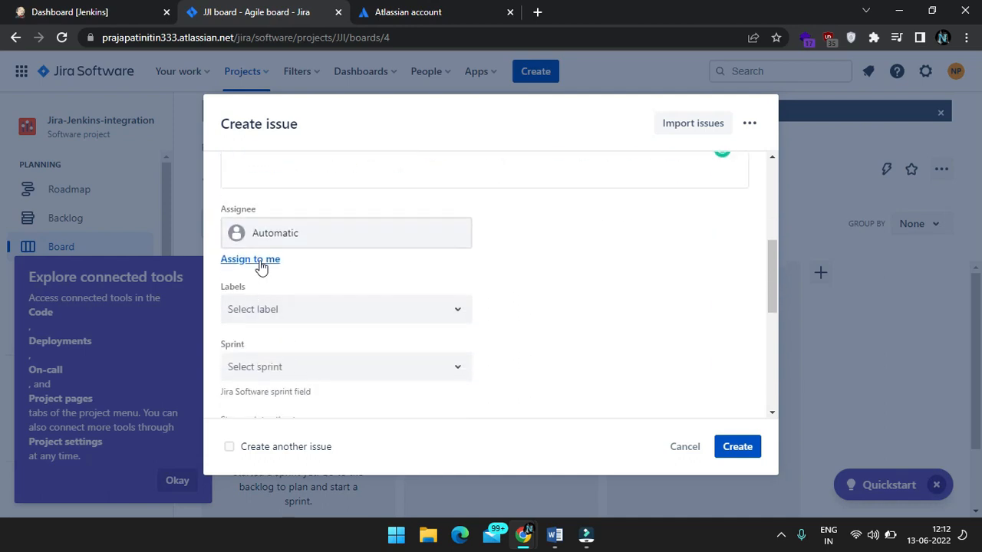
{"action": "left_click", "coordinate": [250, 258]}
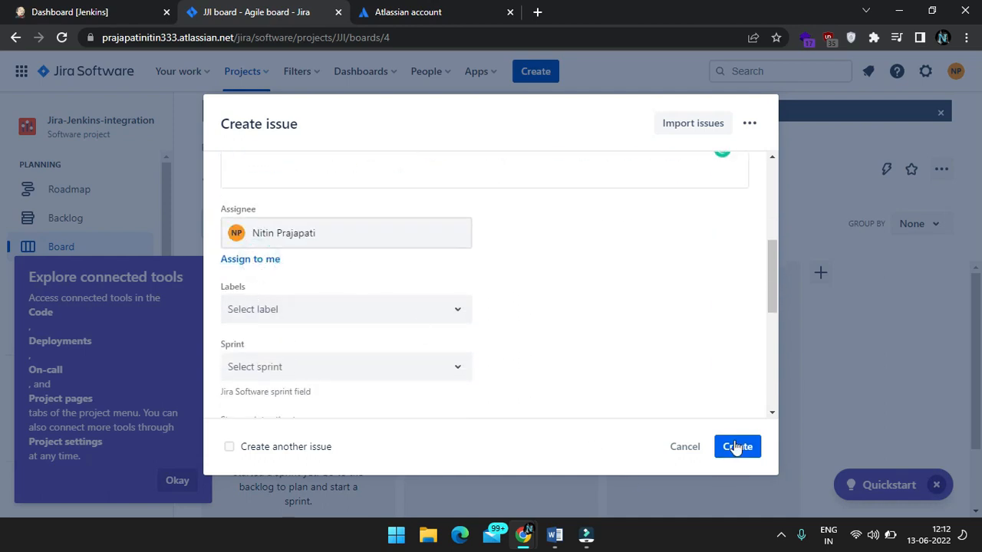
{"action": "left_click", "coordinate": [736, 446]}
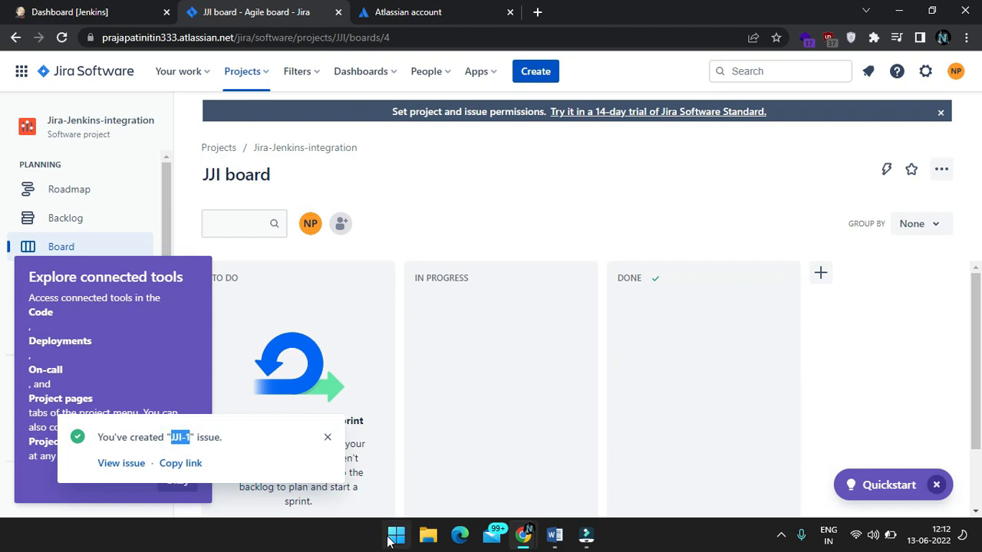
Step: Open the gerrit-demo job configuration and choose the Atlassian site as its Jira site
{"action": "left_click", "coordinate": [69, 12]}
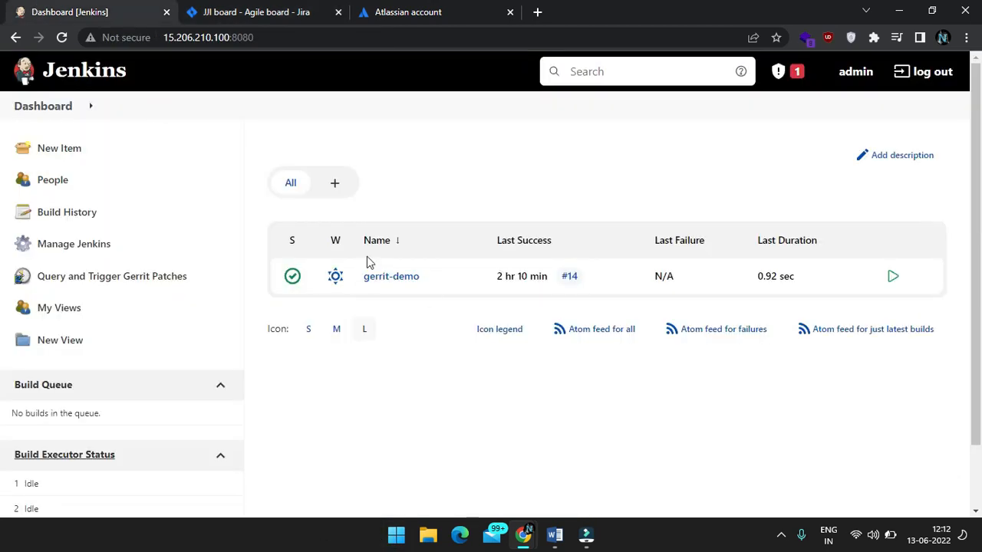
{"action": "left_click", "coordinate": [391, 276]}
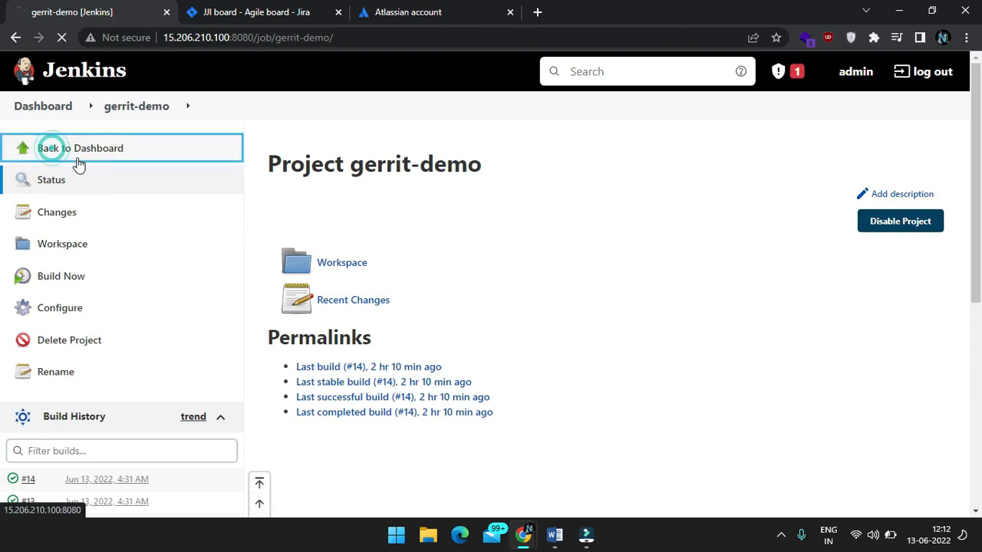
{"action": "left_click", "coordinate": [79, 147]}
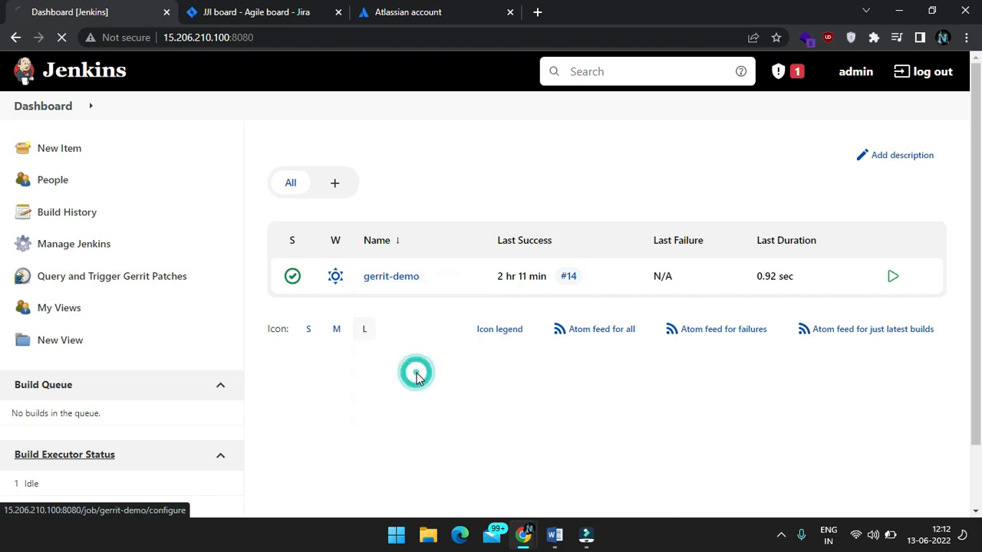
{"action": "left_click", "coordinate": [335, 276]}
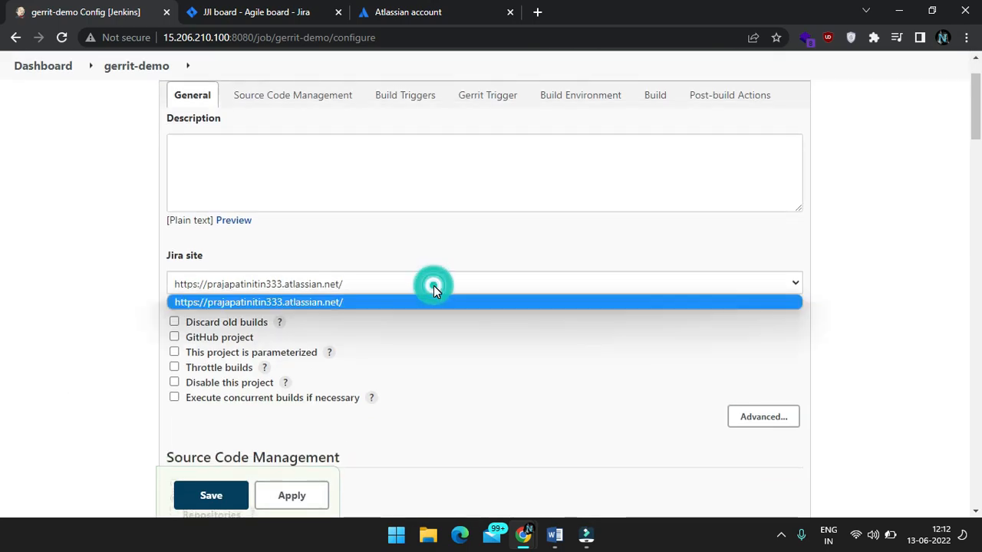
{"action": "left_click", "coordinate": [258, 300]}
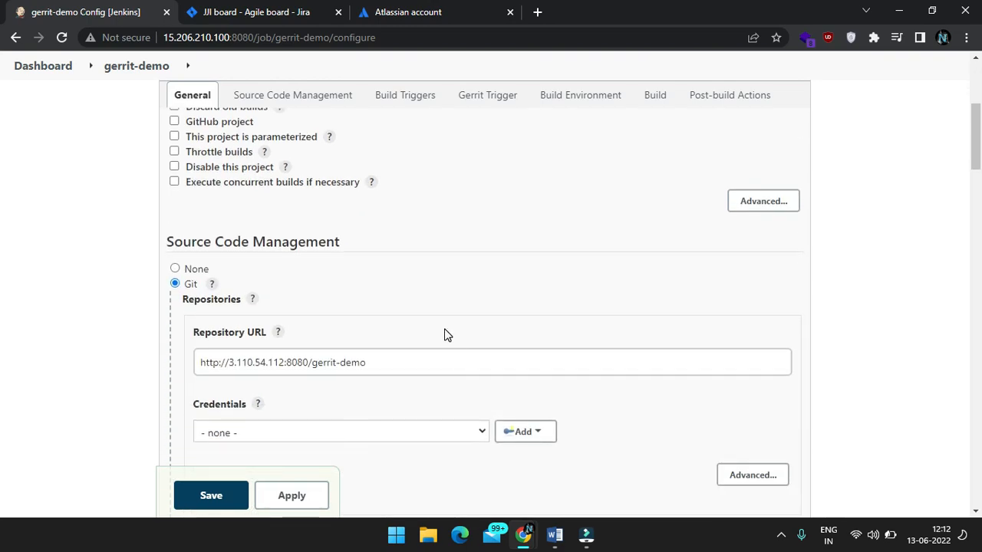
Step: Add post-build action 'Jira: Update relevant issues' keyed to JJI-1 and save the job
{"action": "left_click", "coordinate": [291, 96]}
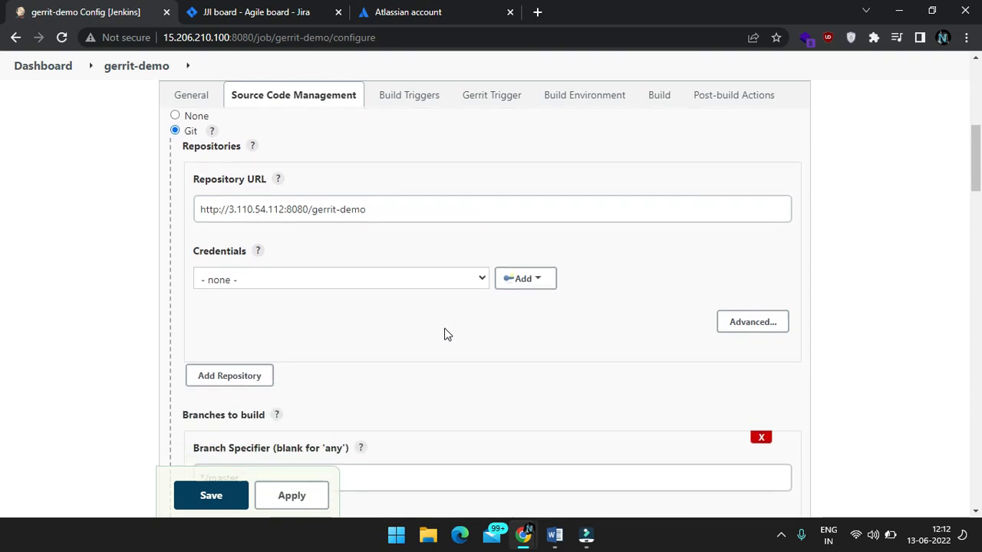
{"action": "left_click", "coordinate": [405, 95]}
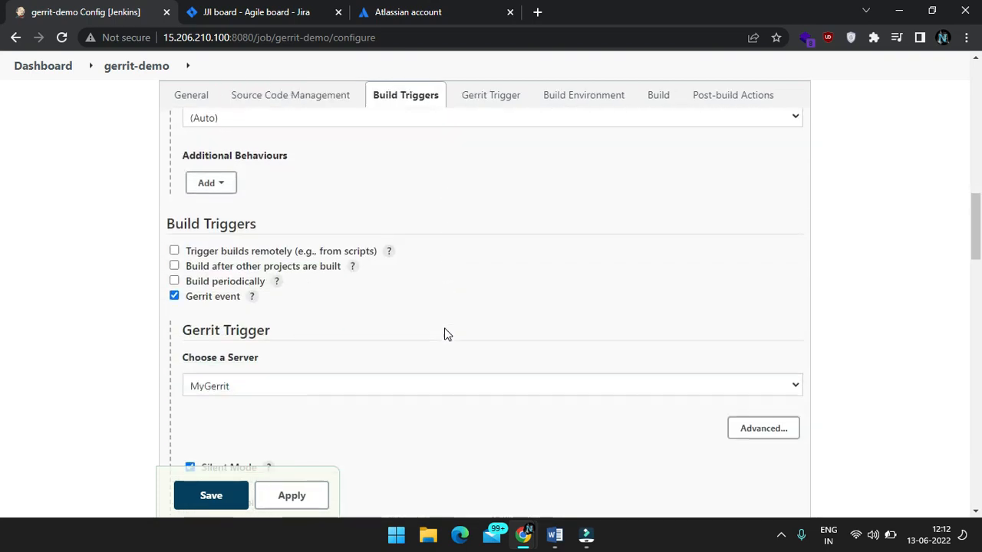
{"action": "left_click", "coordinate": [488, 95]}
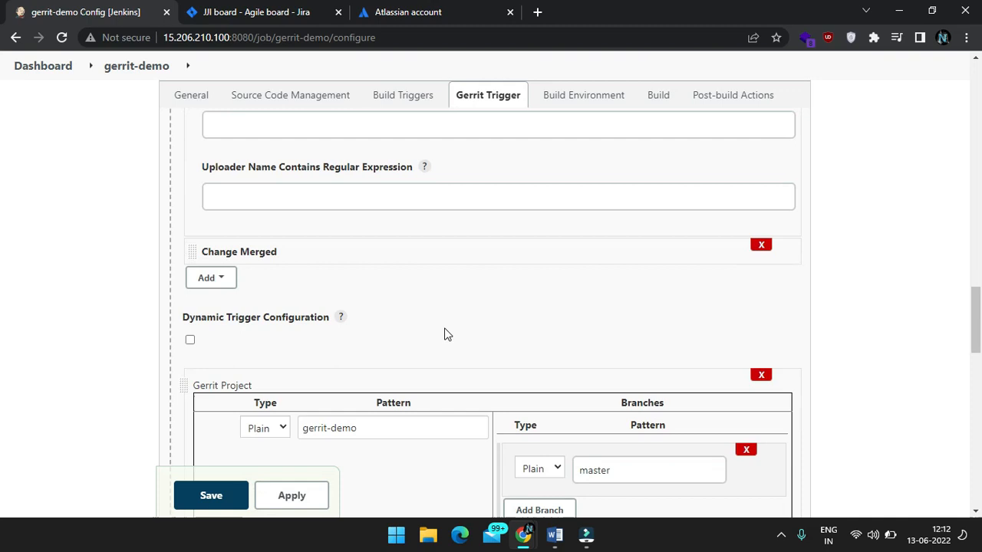
{"action": "left_click", "coordinate": [230, 344]}
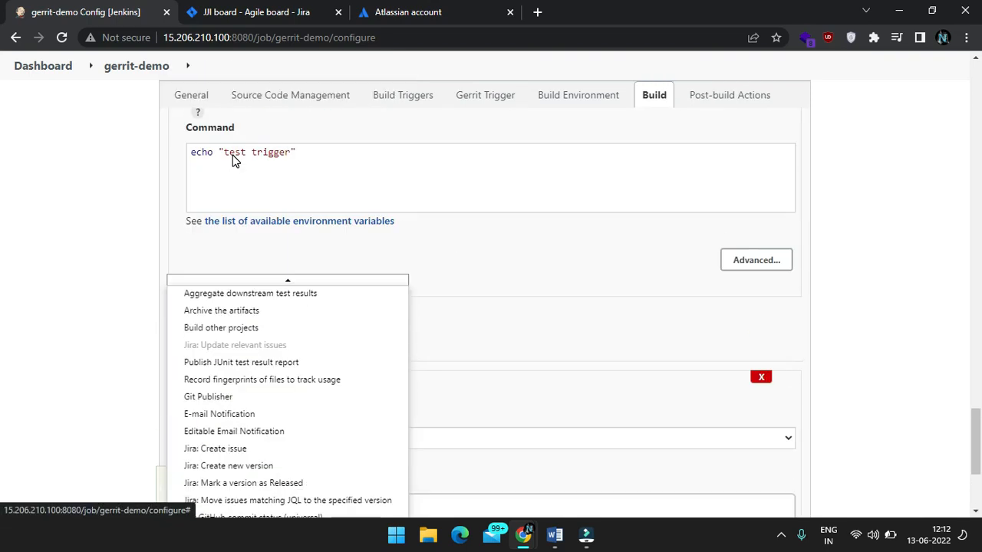
{"action": "left_click", "coordinate": [235, 344]}
{"action": "type", "text": "JJI-1"}
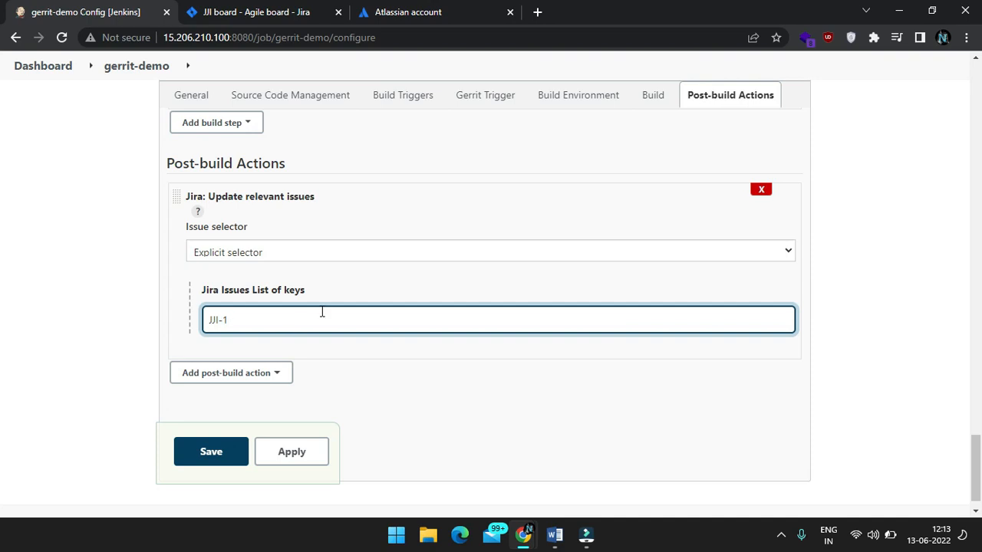
{"action": "mouse_move", "coordinate": [336, 310]}
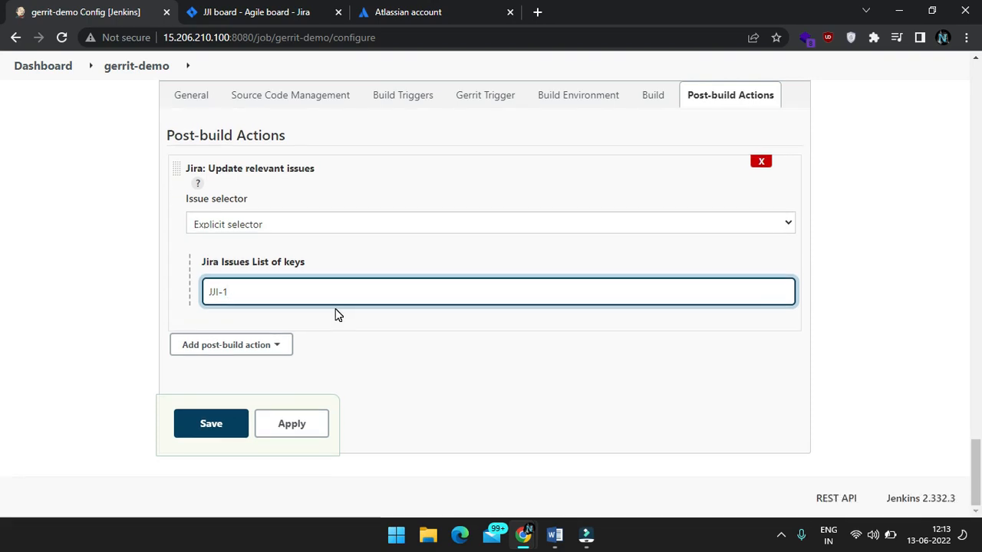
{"action": "mouse_move", "coordinate": [161, 354]}
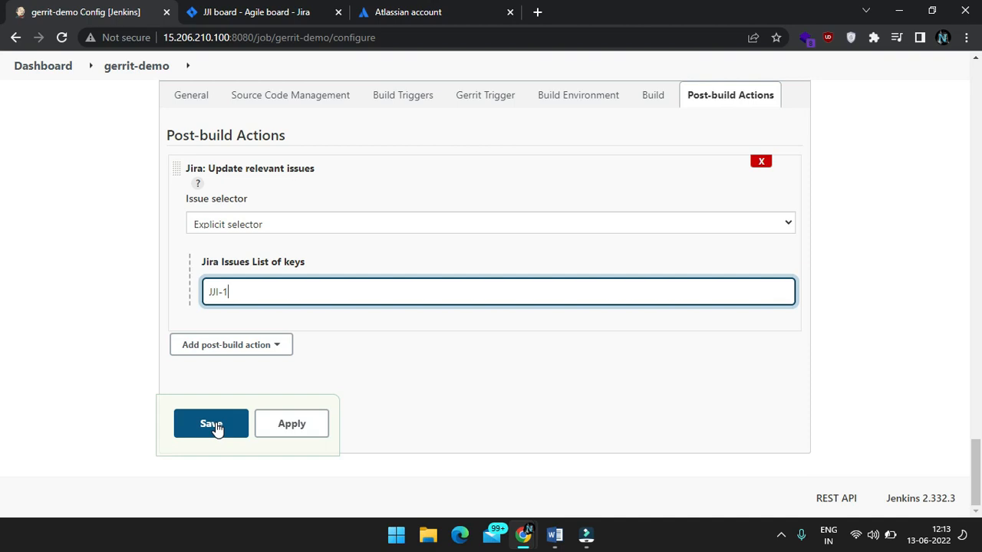
{"action": "left_click", "coordinate": [212, 423]}
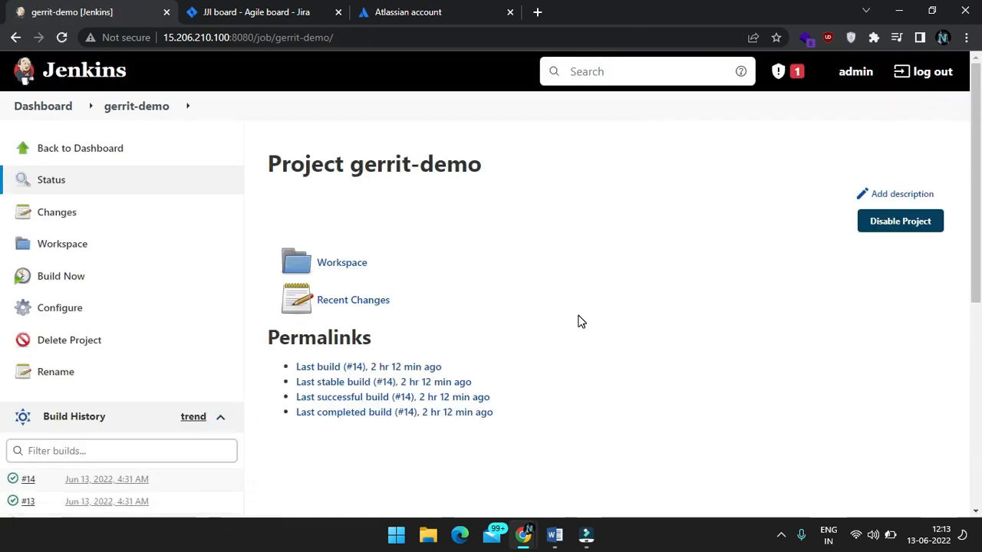
{"action": "mouse_move", "coordinate": [61, 276]}
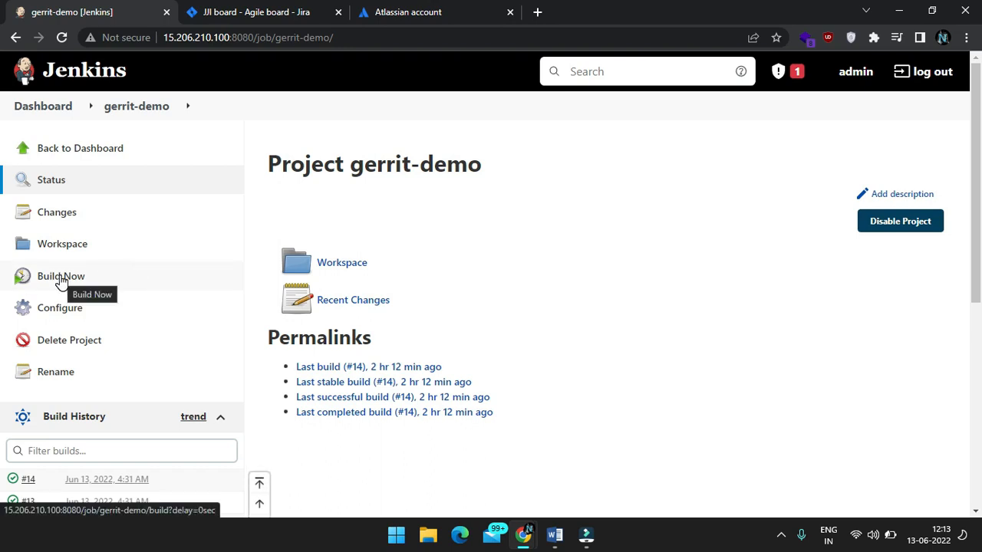
Step: Run gerrit-demo build #15 updating issue JJI-1 with SUCCESS, then switch to the Jira board
{"action": "left_click", "coordinate": [61, 276]}
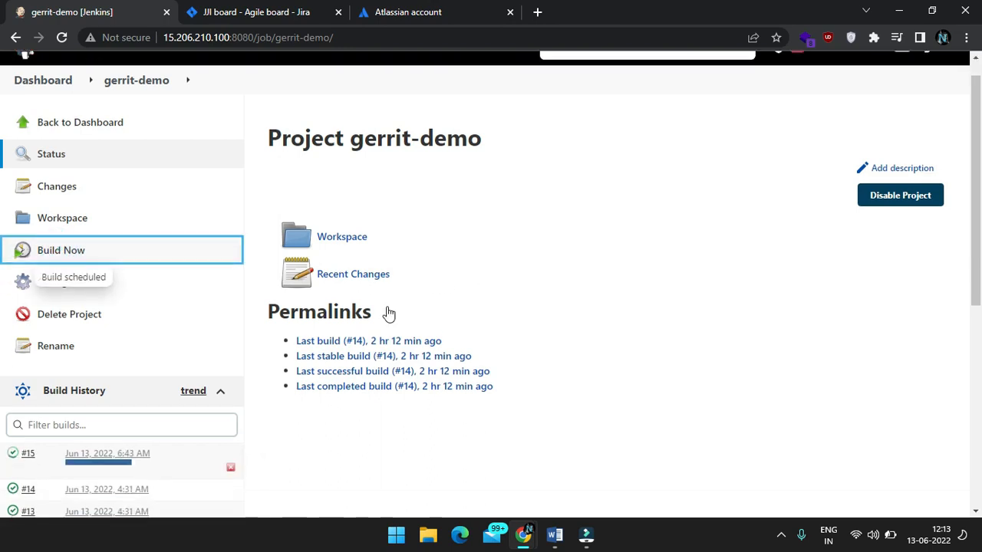
{"action": "scroll", "scroll_direction": "down", "scroll_amount": 3}
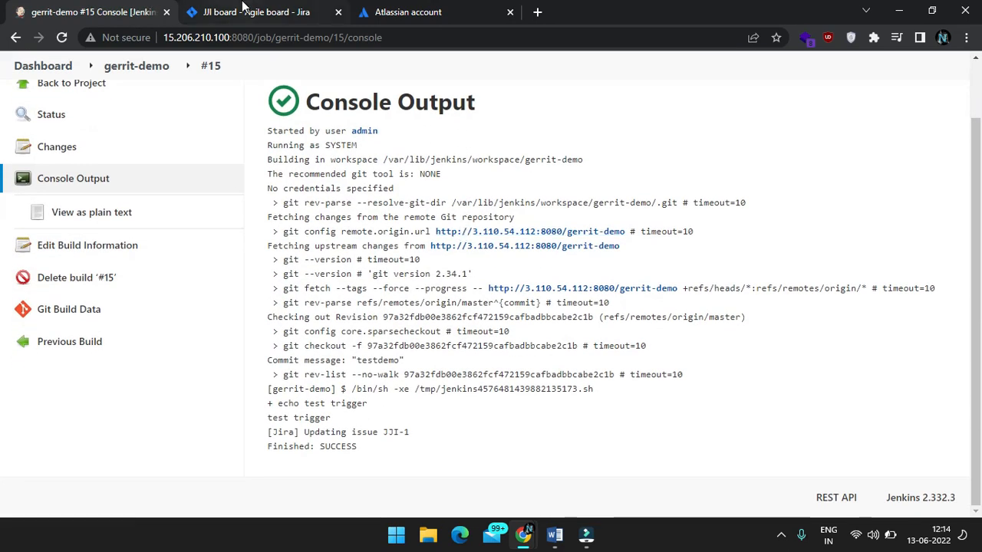
{"action": "left_click", "coordinate": [253, 12]}
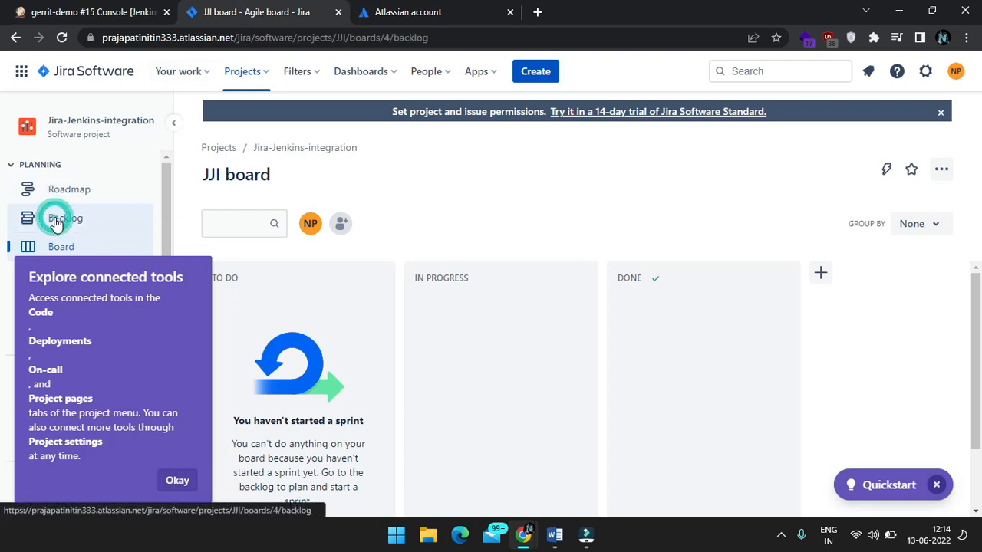
Step: Open JJI-1 from the backlog and follow its SUCCESS comment link to Jenkins build #15
{"action": "left_click", "coordinate": [65, 218]}
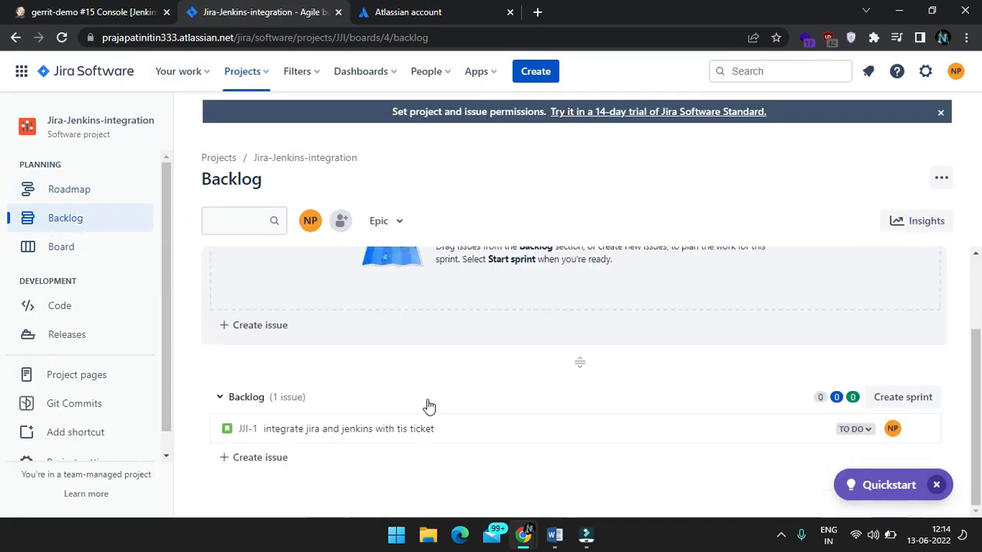
{"action": "mouse_move", "coordinate": [454, 431]}
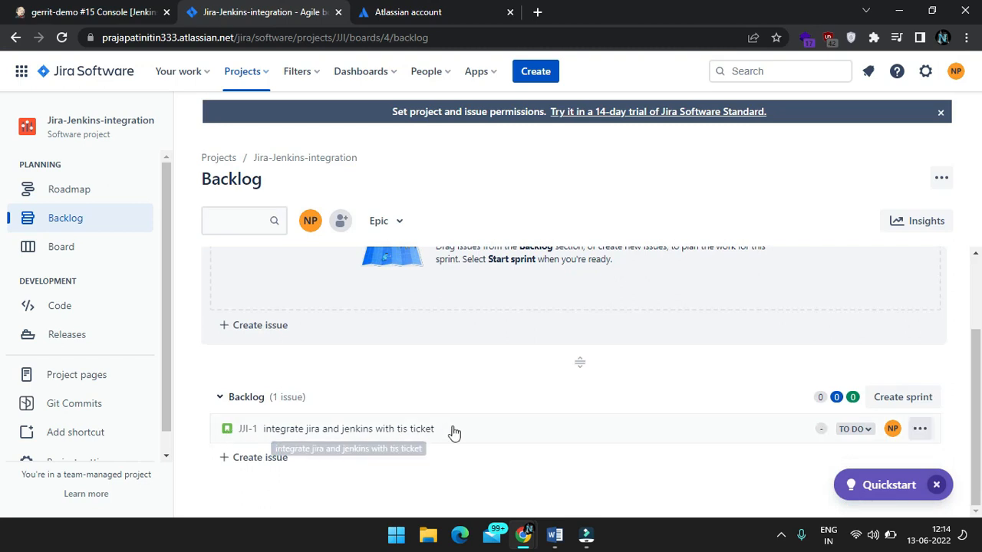
{"action": "mouse_move", "coordinate": [365, 418]}
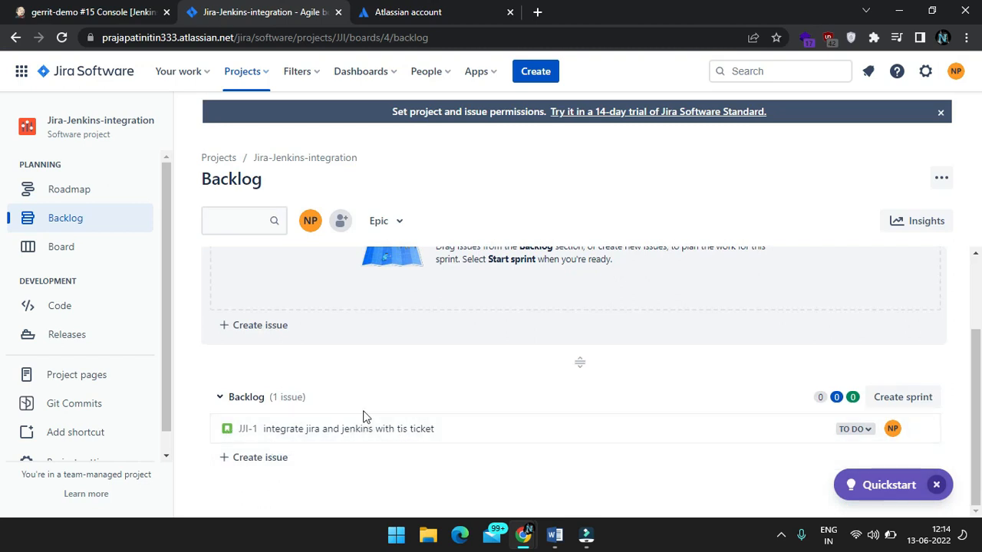
{"action": "left_click", "coordinate": [347, 429]}
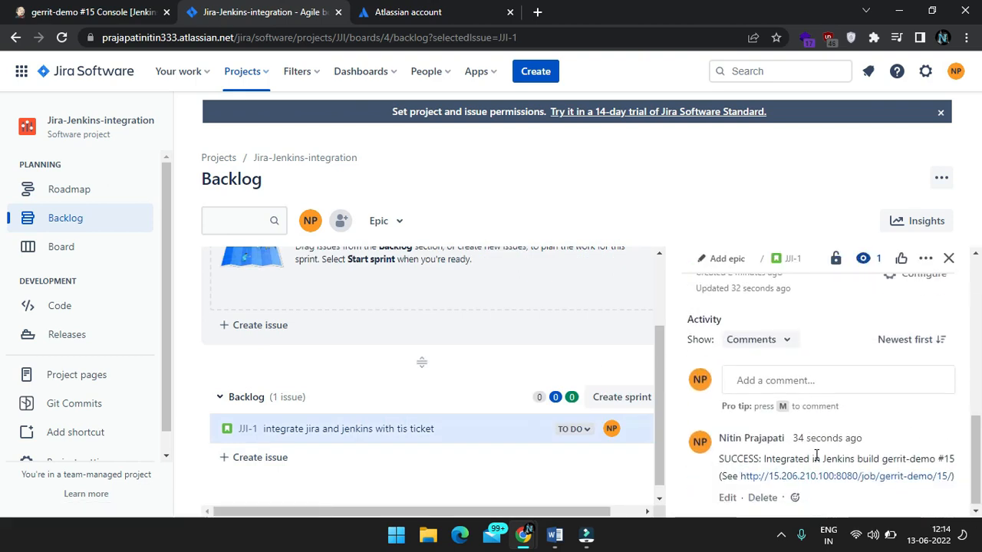
{"action": "left_click", "coordinate": [845, 473]}
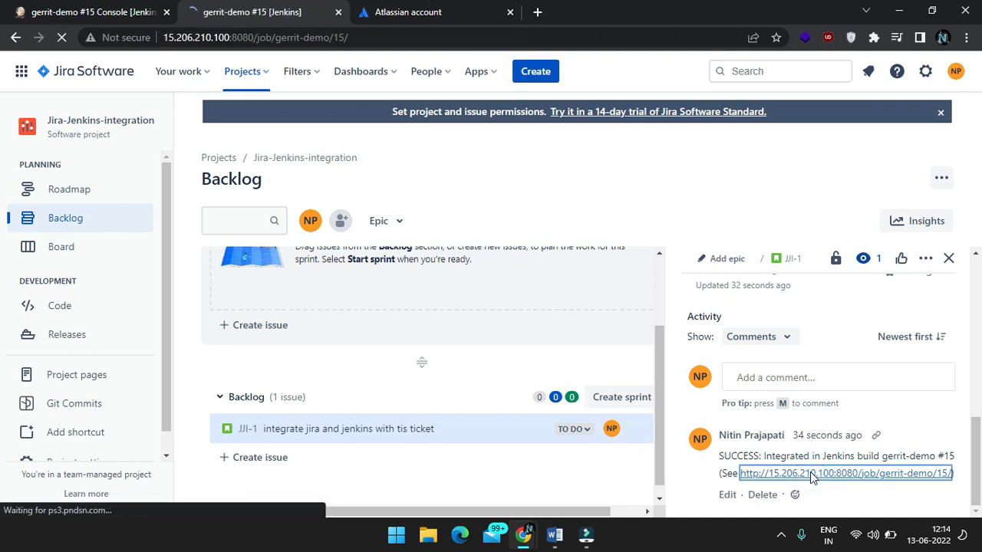
{"action": "mouse_move", "coordinate": [566, 330]}
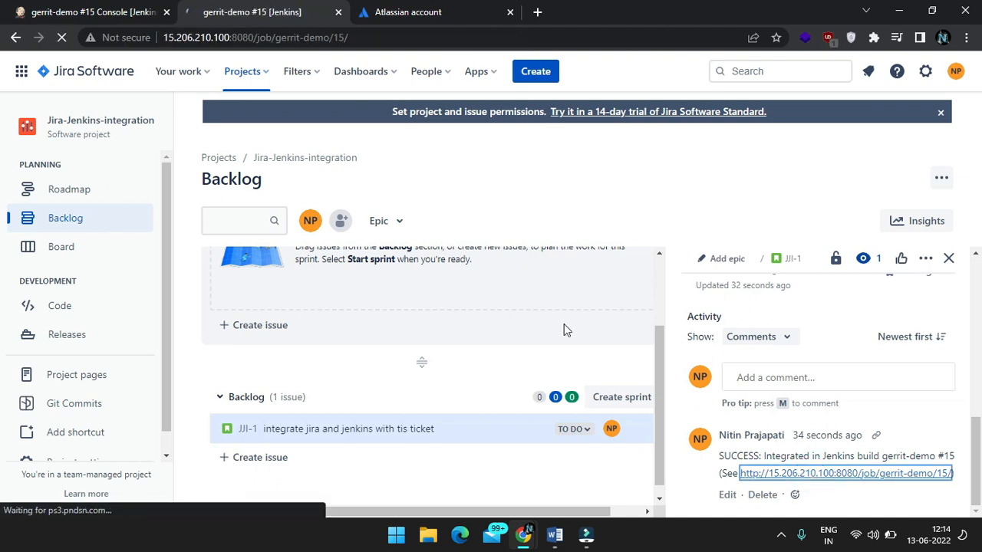